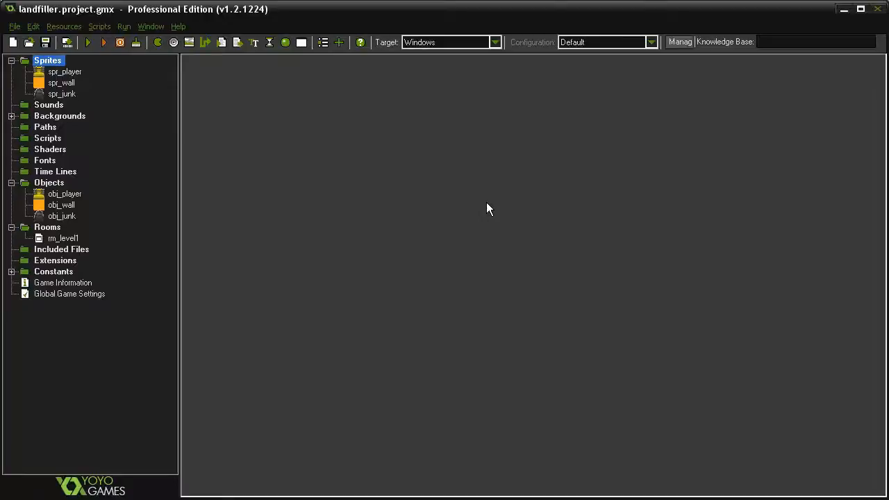
{"action": "mouse_move", "coordinate": [386, 209]}
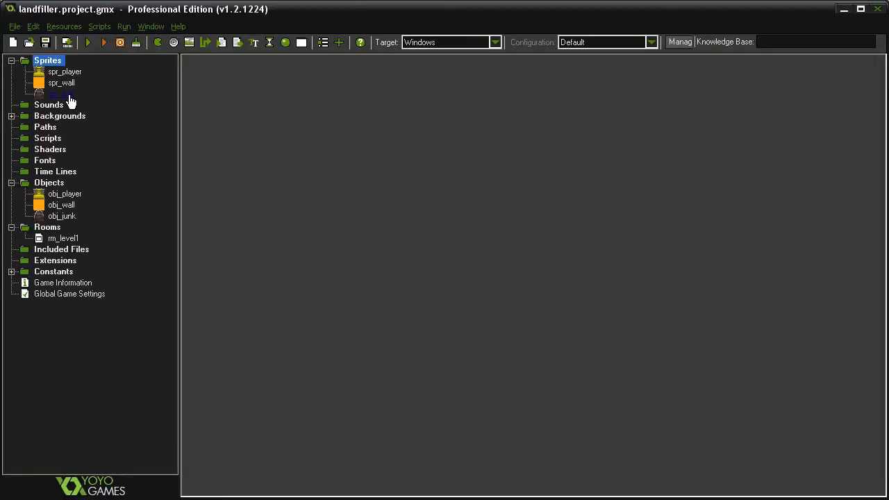
Step: Bring up spr_junk's Sprite Properties to review its 32×36 size and origin 0, 4
{"action": "double_click", "coordinate": [53, 94]}
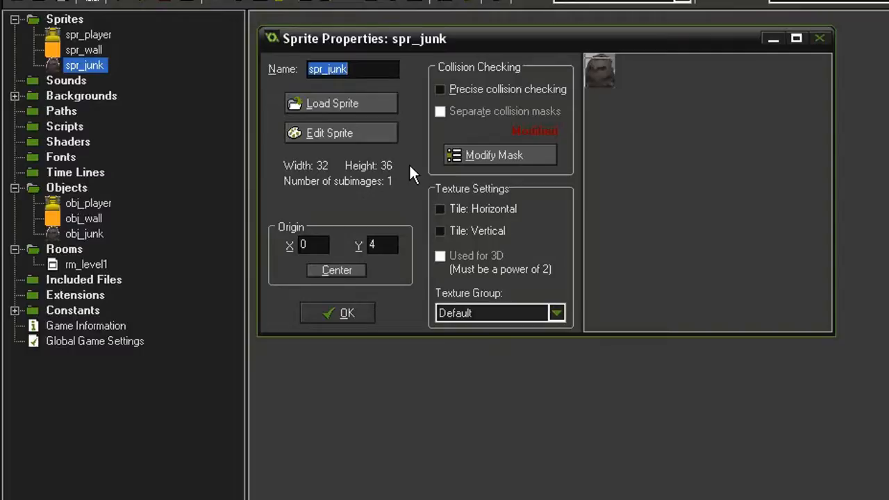
{"action": "mouse_move", "coordinate": [600, 67]}
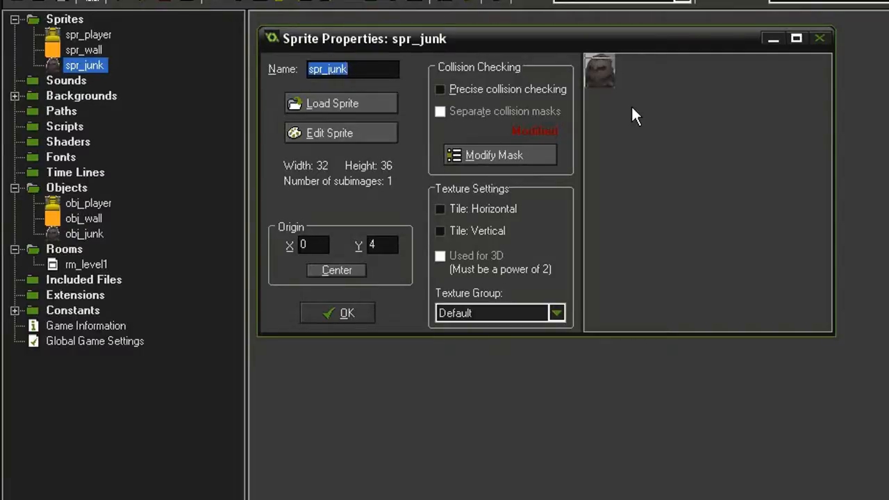
{"action": "mouse_move", "coordinate": [604, 64]}
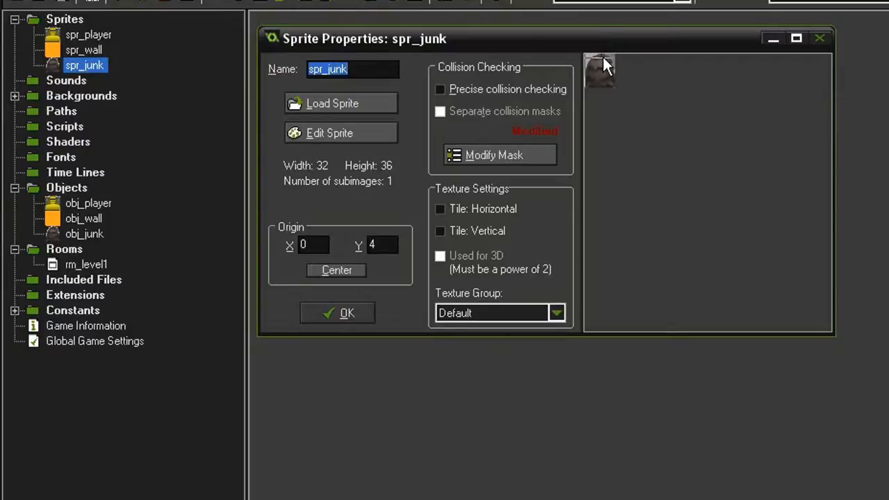
{"action": "mouse_move", "coordinate": [601, 89]}
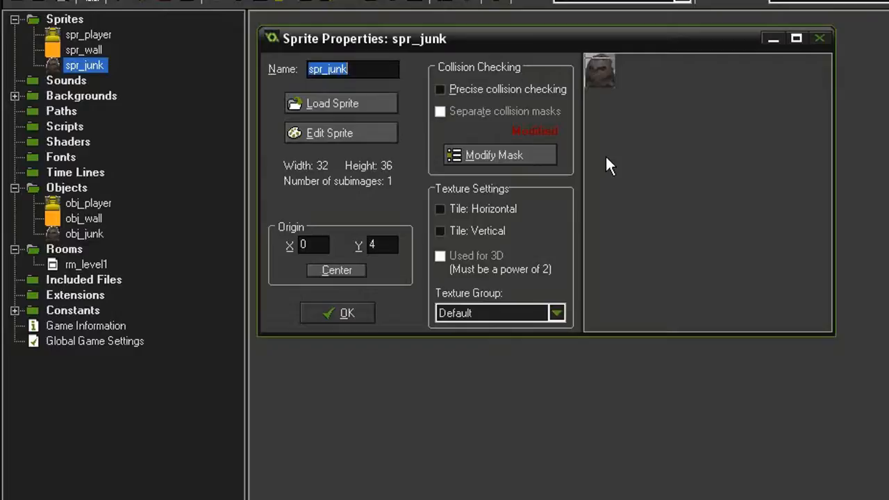
{"action": "mouse_move", "coordinate": [396, 189]}
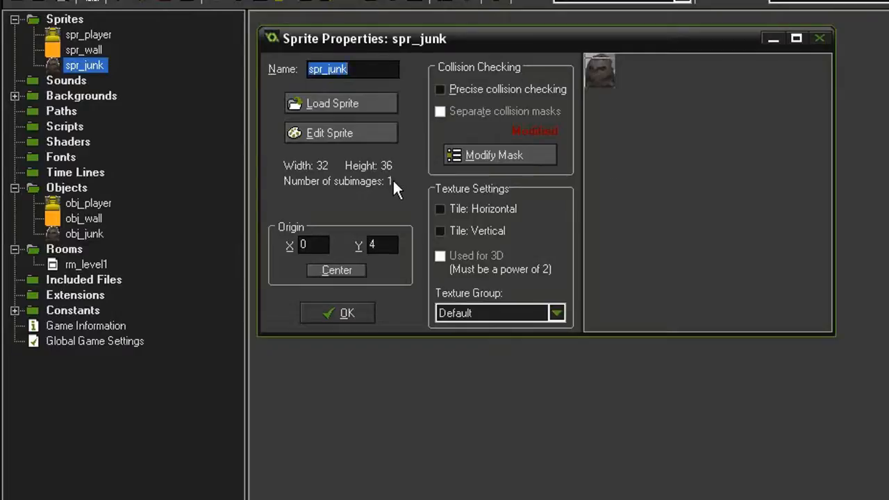
{"action": "mouse_move", "coordinate": [317, 239]}
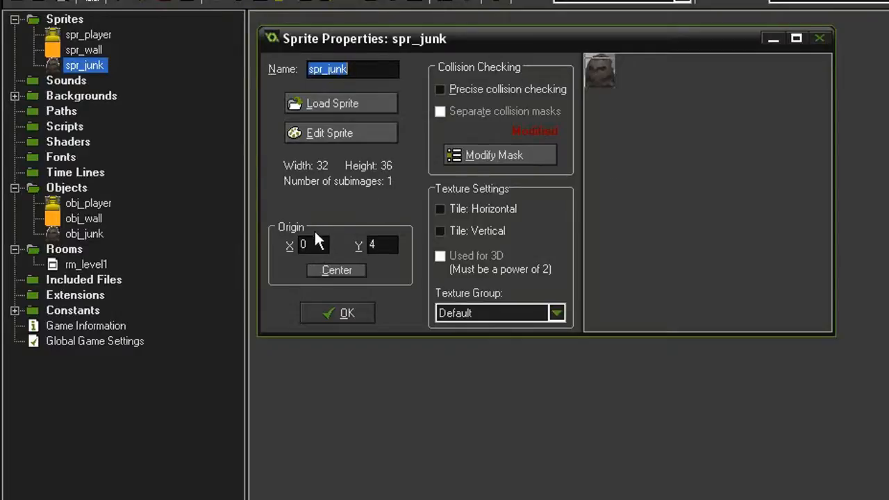
{"action": "mouse_move", "coordinate": [414, 257]}
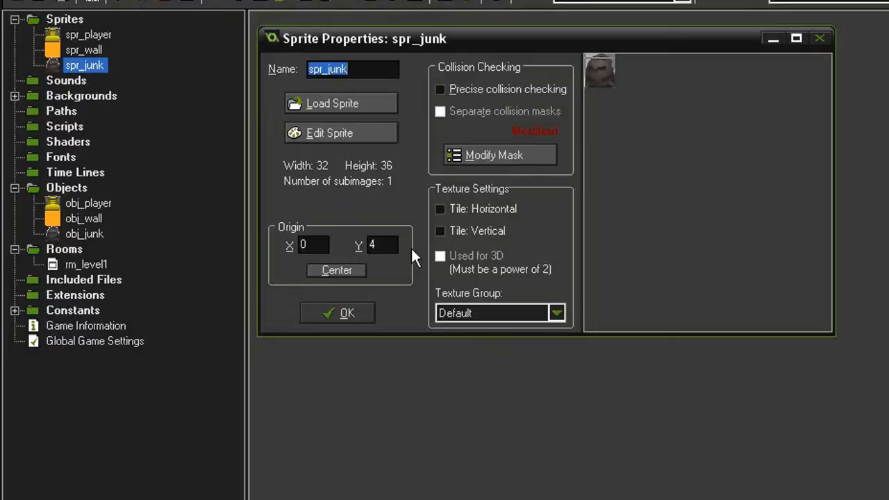
{"action": "left_click", "coordinate": [494, 156]}
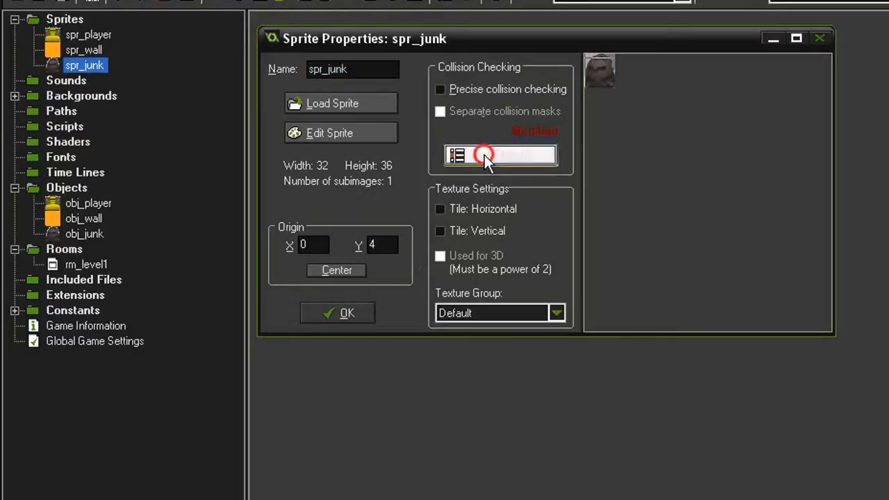
Step: Review spr_junk's manual rectangle mask (0,4 to 31,35) and close its property windows
{"action": "left_click", "coordinate": [500, 155]}
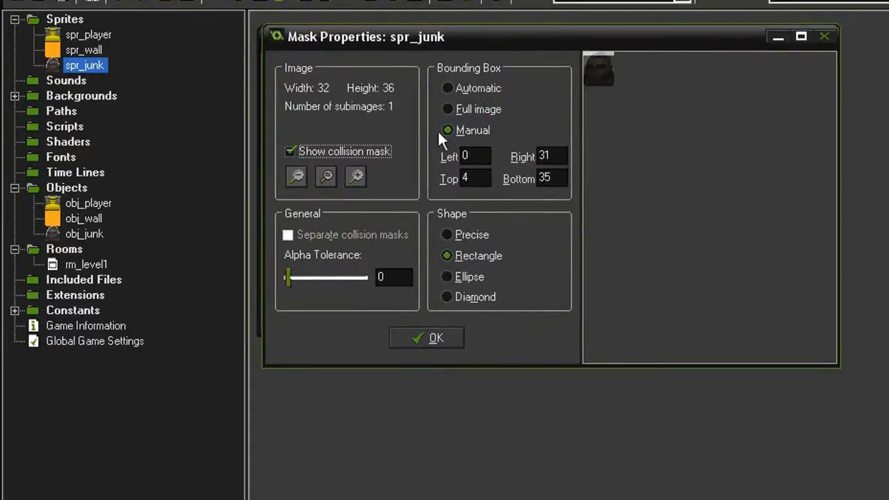
{"action": "mouse_move", "coordinate": [500, 187]}
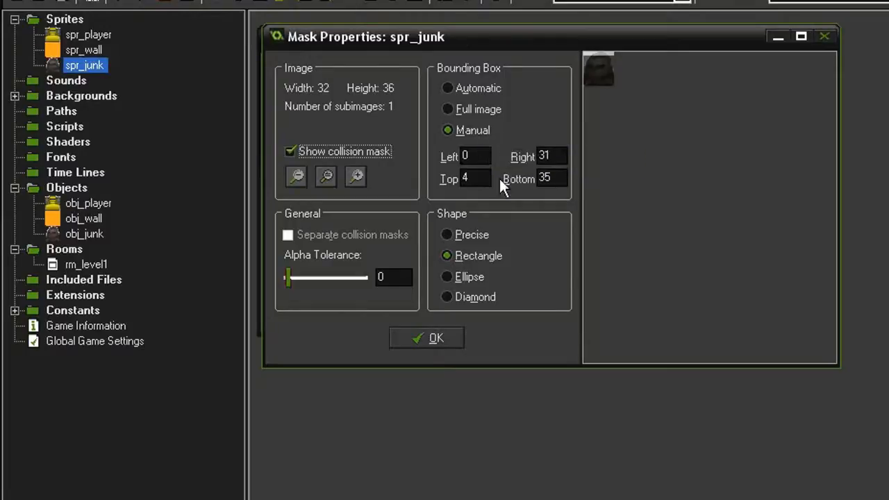
{"action": "mouse_move", "coordinate": [600, 72]}
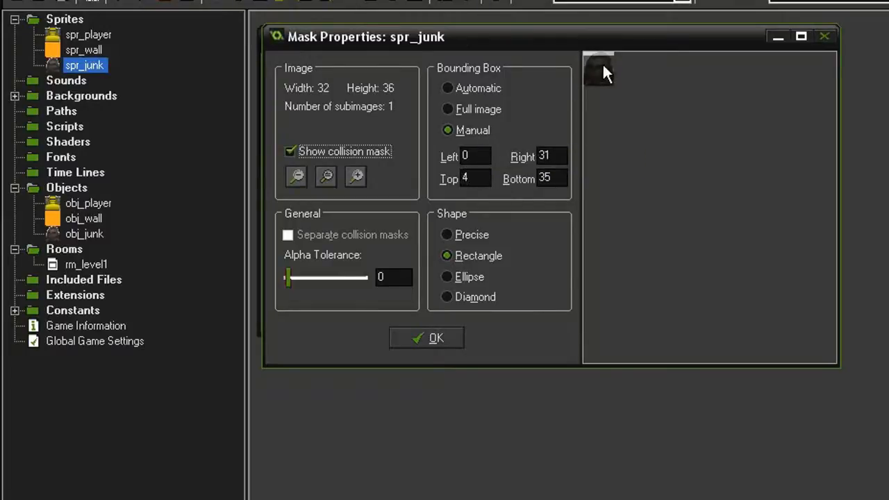
{"action": "mouse_move", "coordinate": [619, 94]}
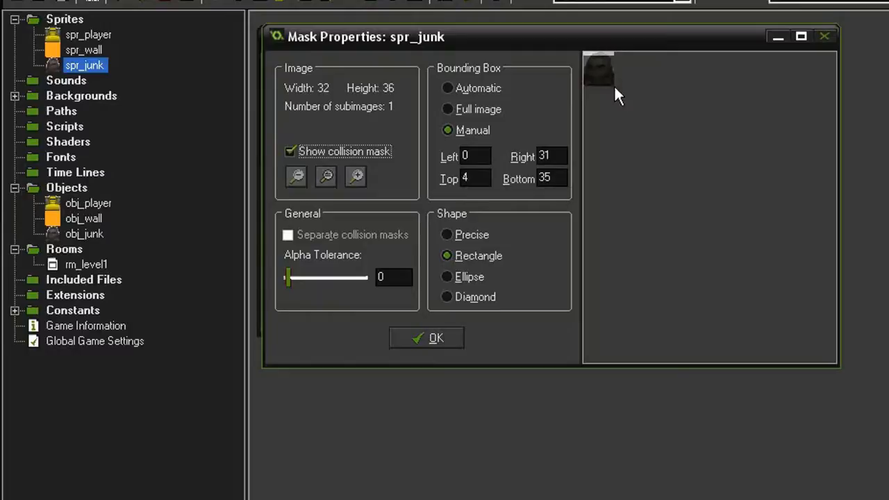
{"action": "mouse_move", "coordinate": [584, 73]}
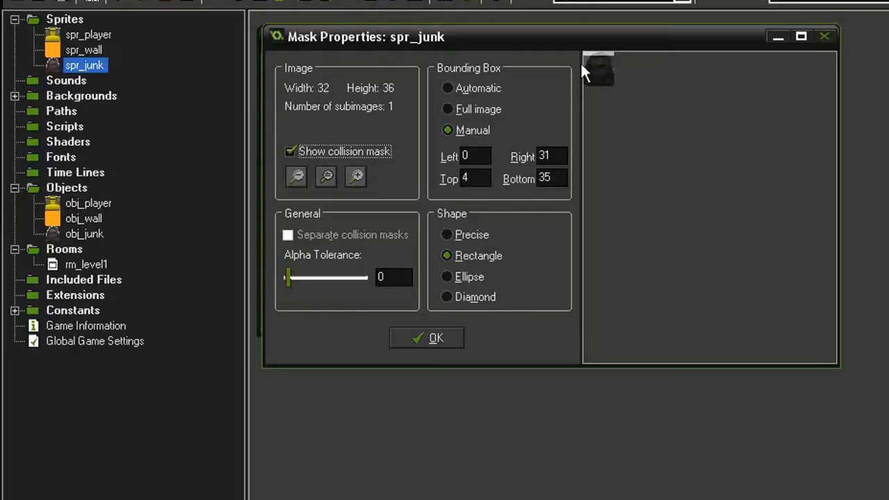
{"action": "mouse_move", "coordinate": [598, 63]}
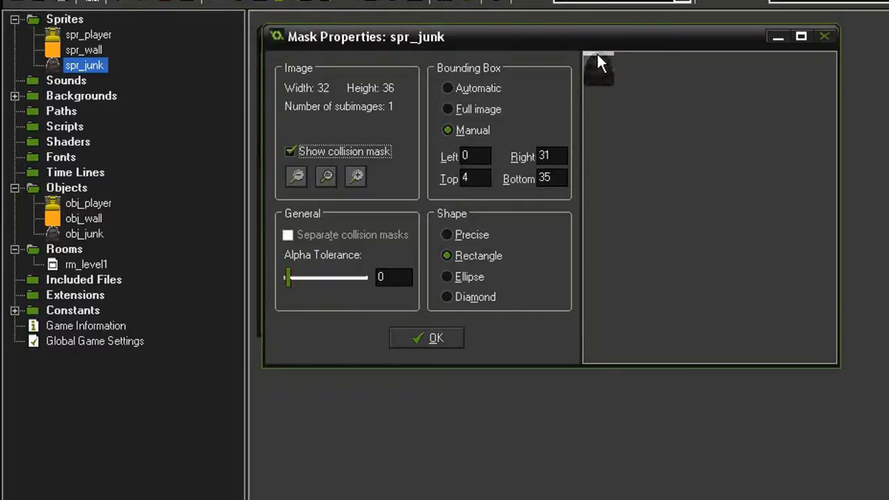
{"action": "left_click", "coordinate": [427, 338]}
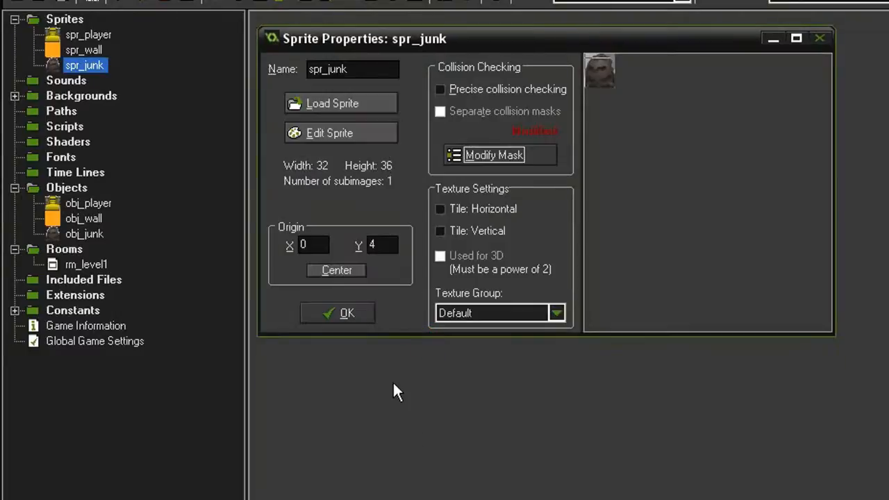
{"action": "left_click", "coordinate": [337, 312]}
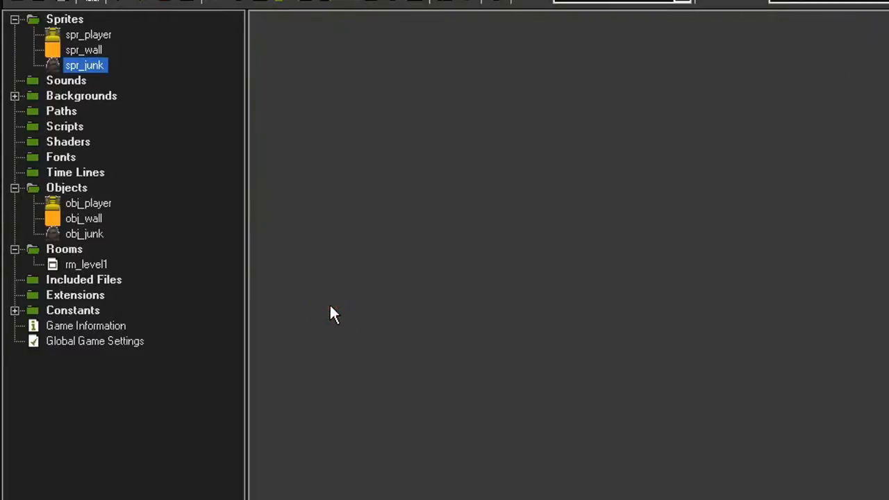
Step: Bring up obj_junk's Object Properties (sprite spr_junk, depth -5, parent obj_wall)
{"action": "double_click", "coordinate": [83, 234]}
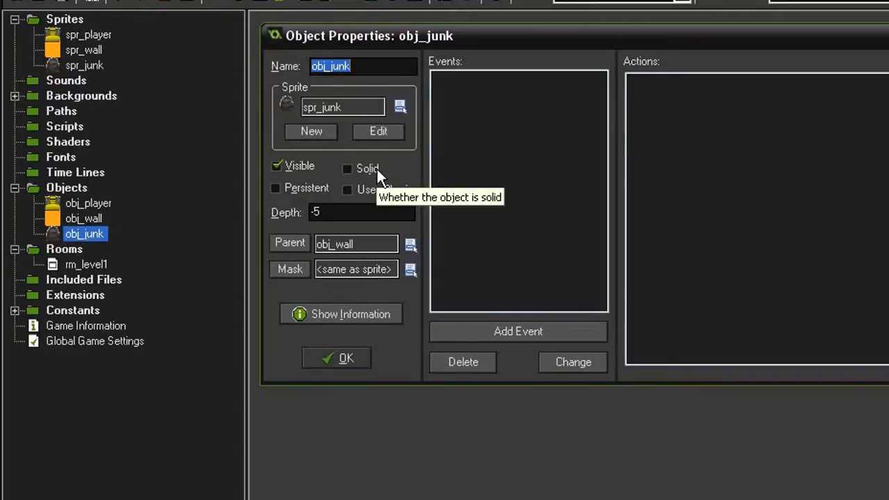
{"action": "mouse_move", "coordinate": [290, 225]}
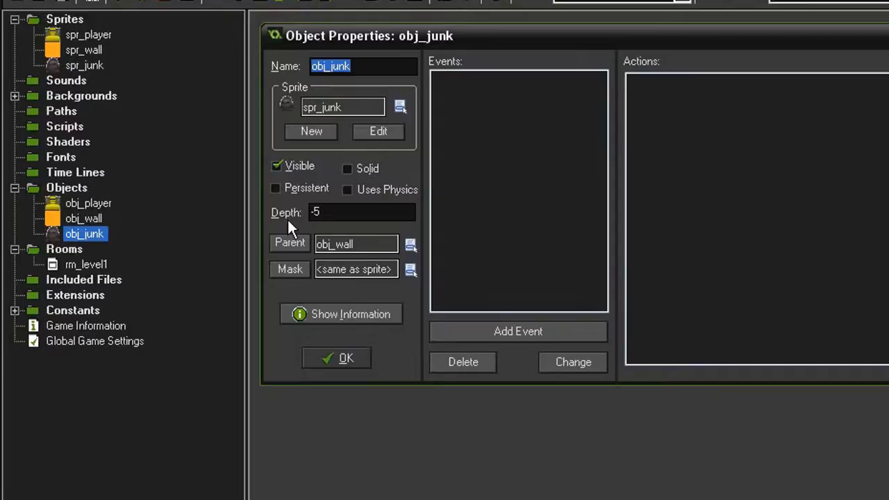
{"action": "mouse_move", "coordinate": [300, 228]}
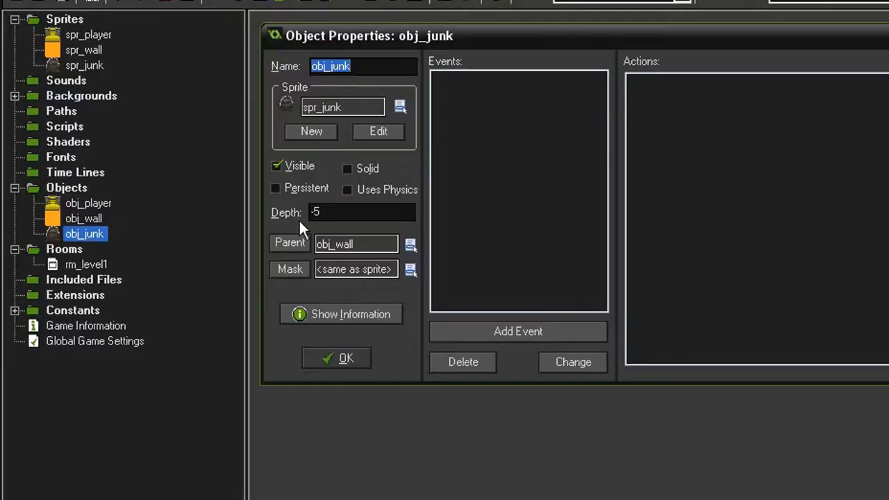
{"action": "mouse_move", "coordinate": [368, 257]}
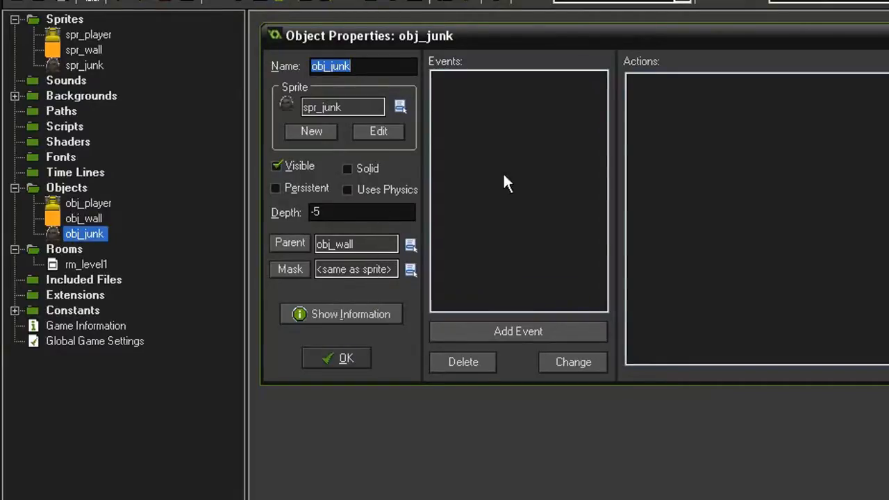
{"action": "mouse_move", "coordinate": [486, 193]}
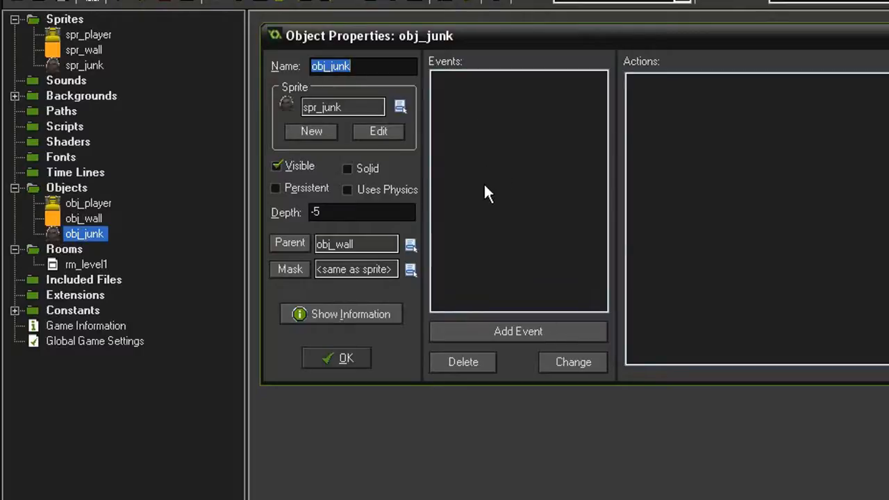
Step: Close obj_junk and add a collision event with obj_junk to obj_player
{"action": "left_click", "coordinate": [336, 359]}
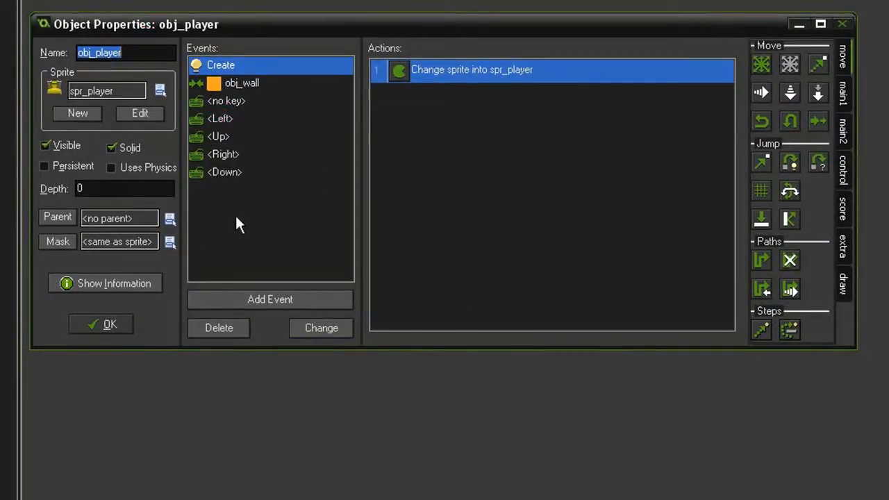
{"action": "left_click", "coordinate": [269, 300]}
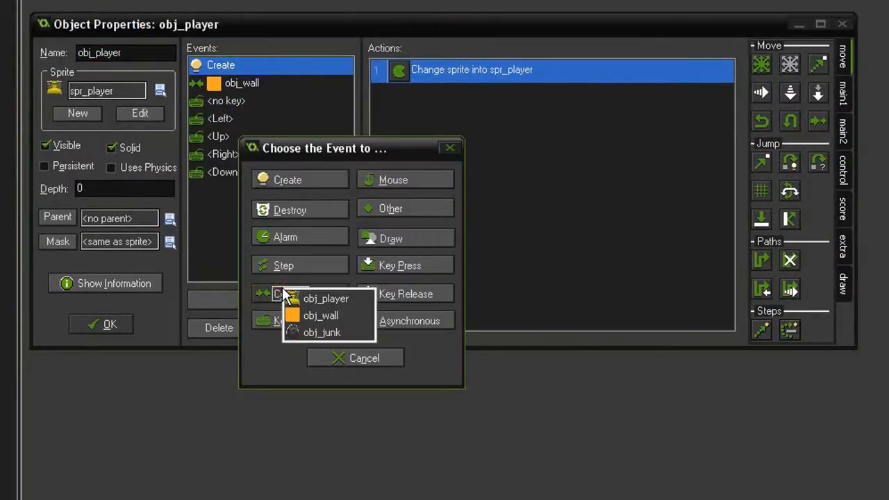
{"action": "left_click", "coordinate": [322, 332]}
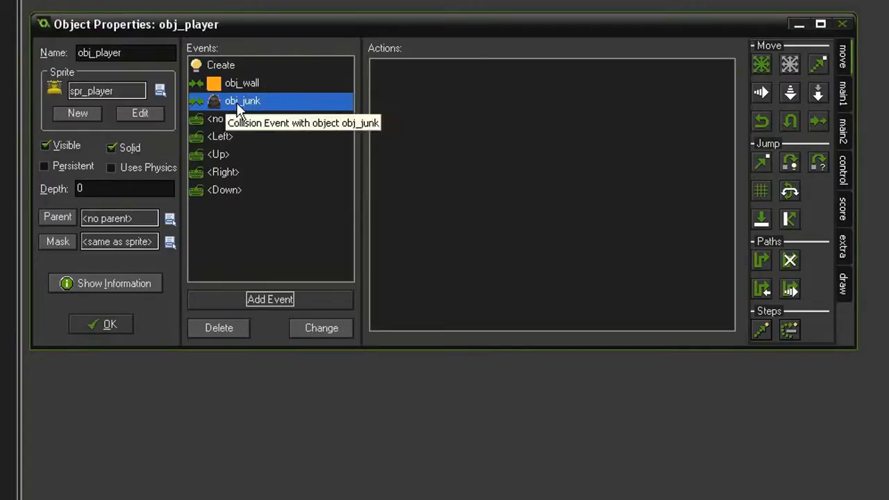
{"action": "mouse_move", "coordinate": [224, 90]}
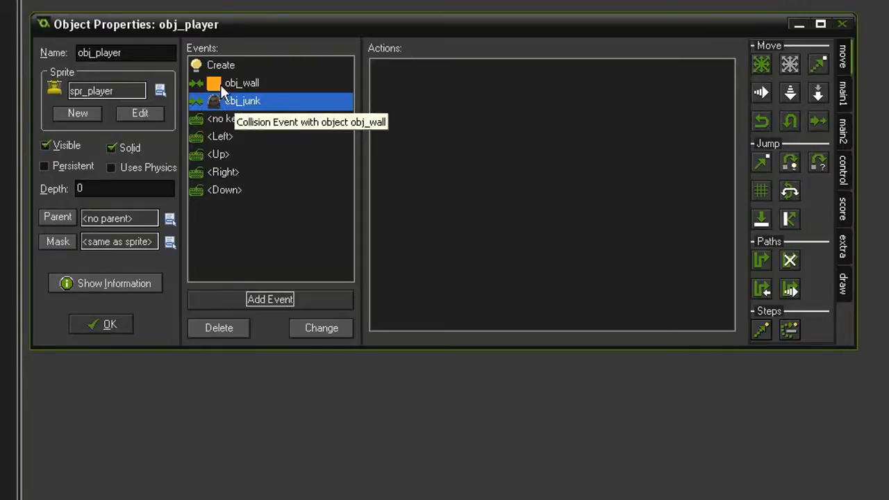
{"action": "mouse_move", "coordinate": [275, 97]}
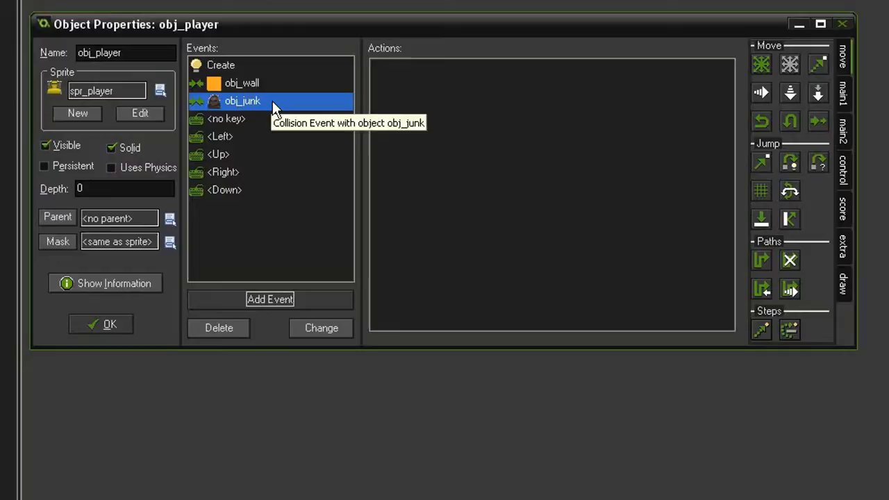
{"action": "left_click", "coordinate": [242, 83]}
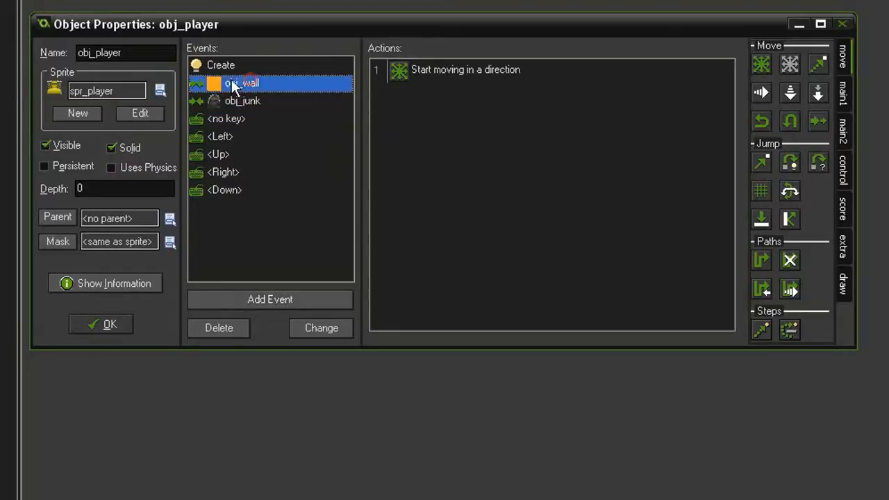
{"action": "left_click", "coordinate": [242, 100]}
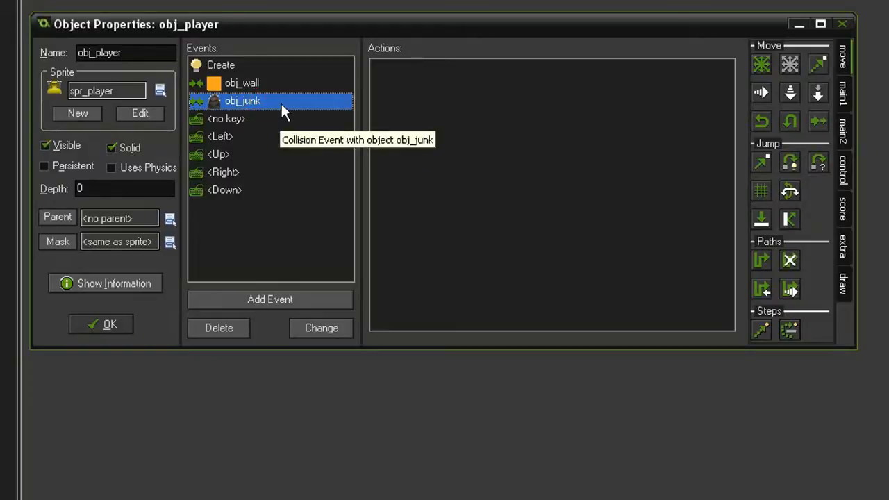
{"action": "mouse_move", "coordinate": [275, 105]}
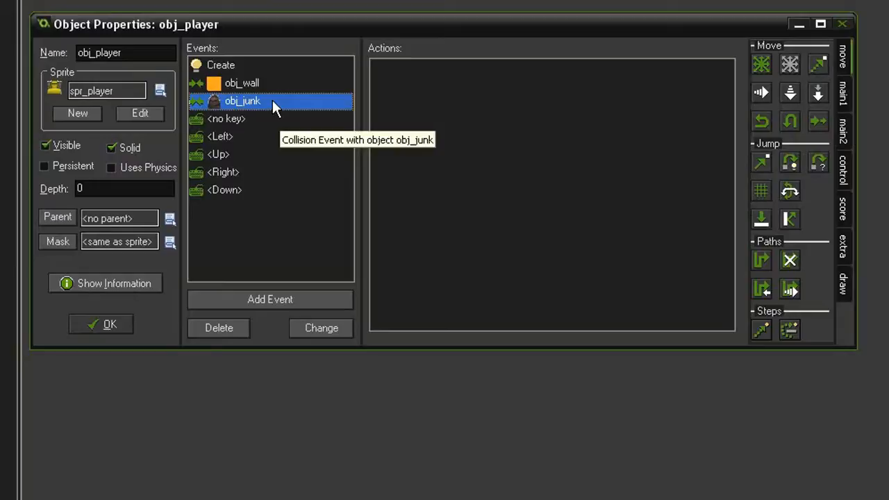
{"action": "mouse_move", "coordinate": [294, 114]}
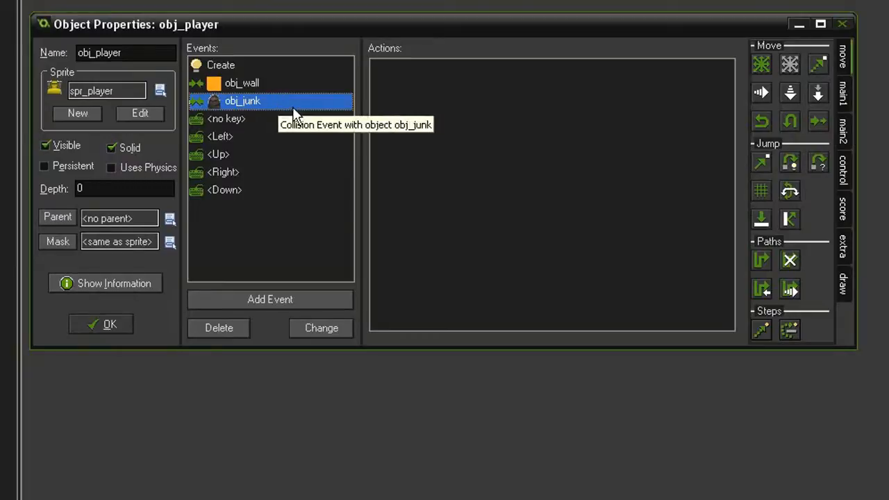
Step: Add a Check Empty action for Other at x, y + obj_player.vspeed, only solid objects
{"action": "left_click", "coordinate": [843, 170]}
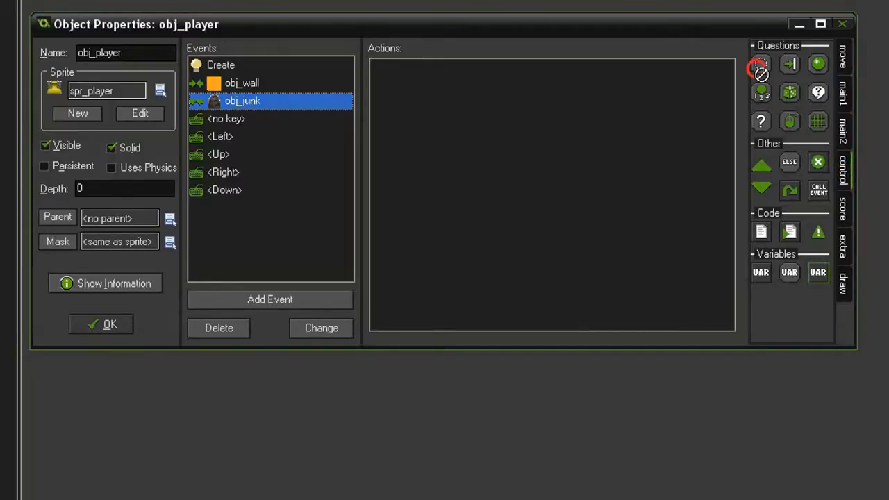
{"action": "left_click", "coordinate": [760, 64]}
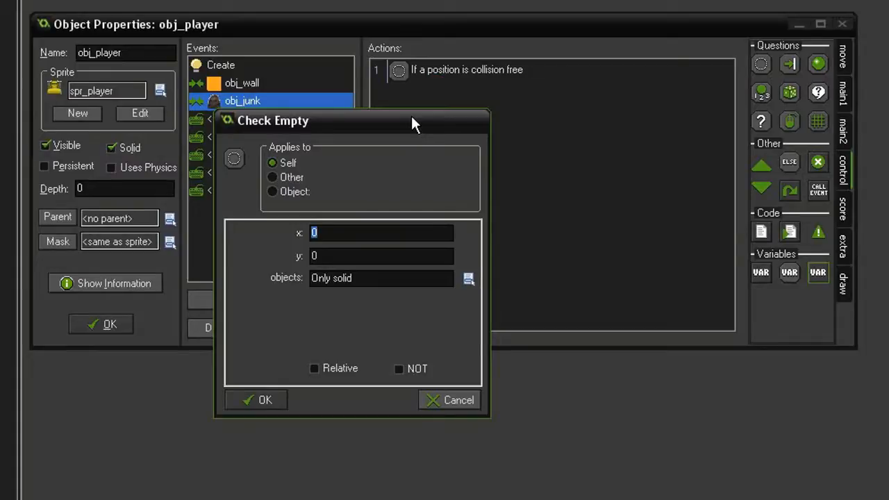
{"action": "mouse_move", "coordinate": [433, 138]}
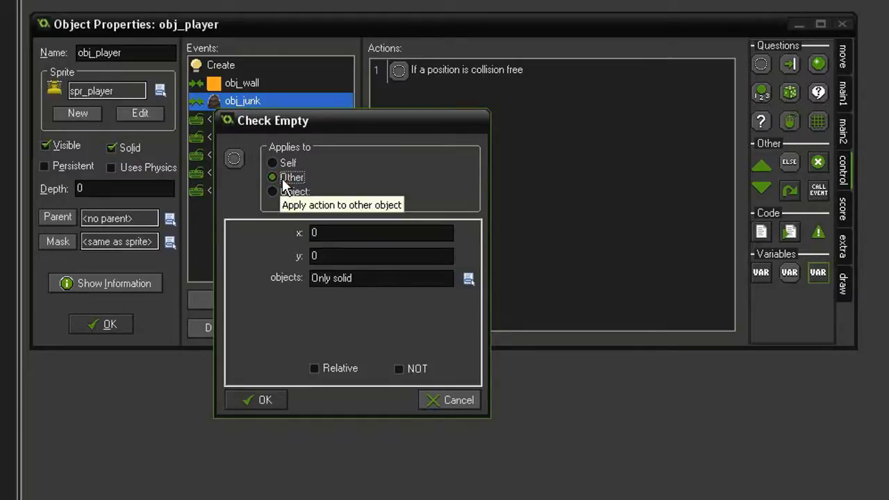
{"action": "mouse_move", "coordinate": [327, 172]}
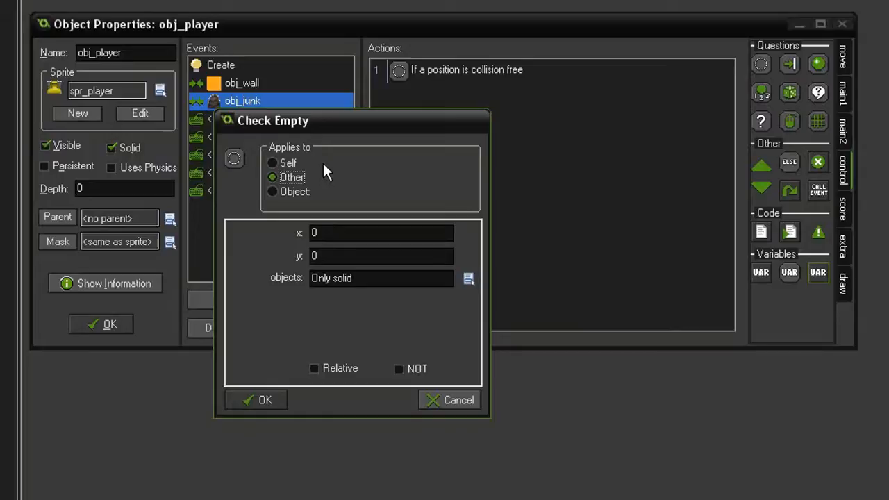
{"action": "left_click", "coordinate": [380, 233]}
{"action": "type", "text": "y +"}
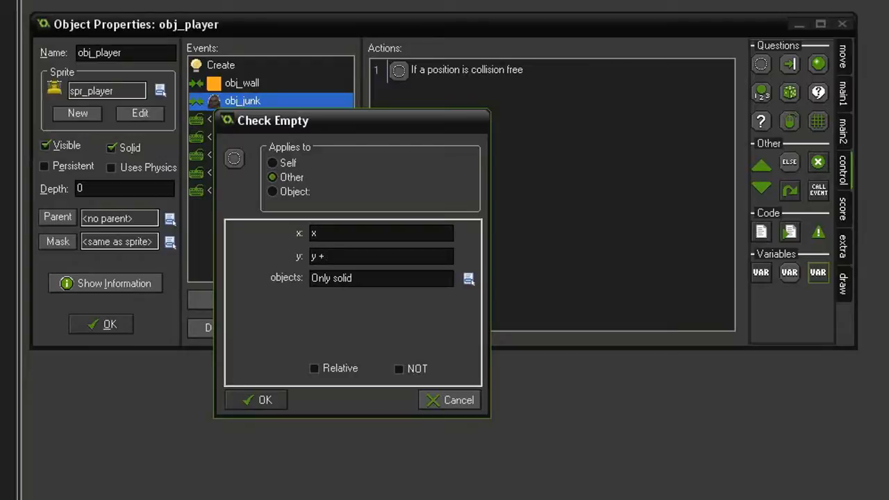
{"action": "type", "text": "obj_player."}
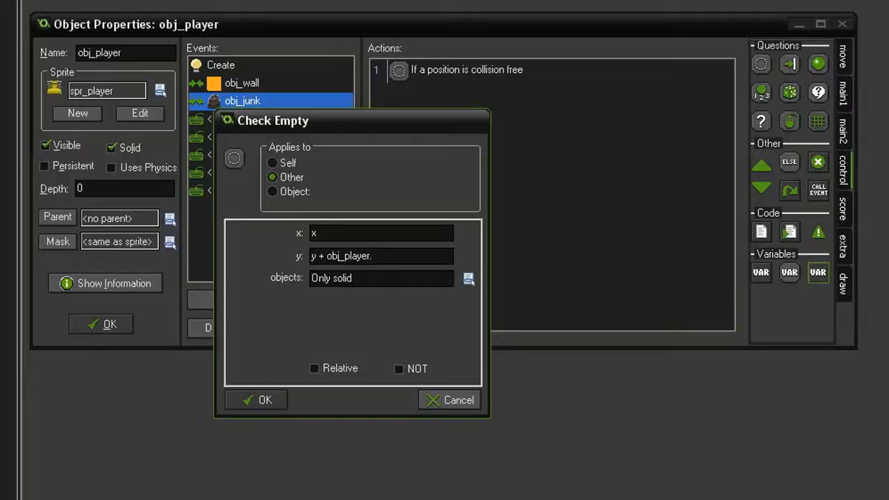
{"action": "type", "text": "vspeed"}
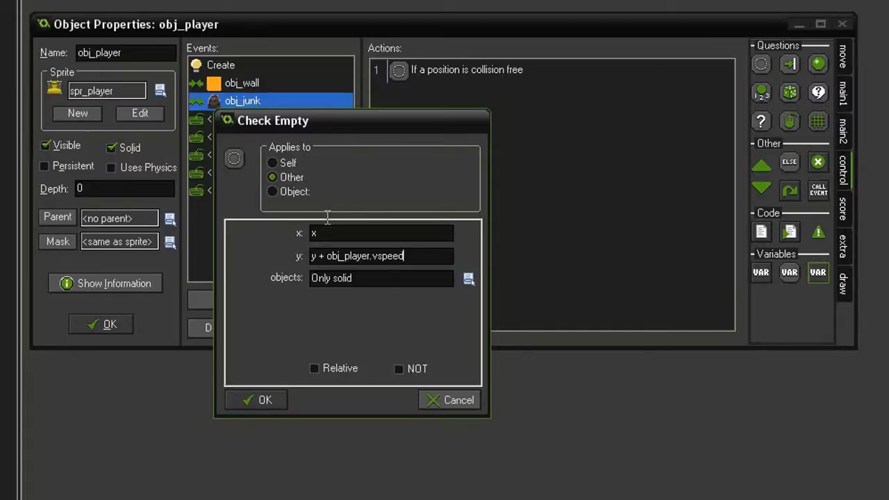
{"action": "mouse_move", "coordinate": [361, 207]}
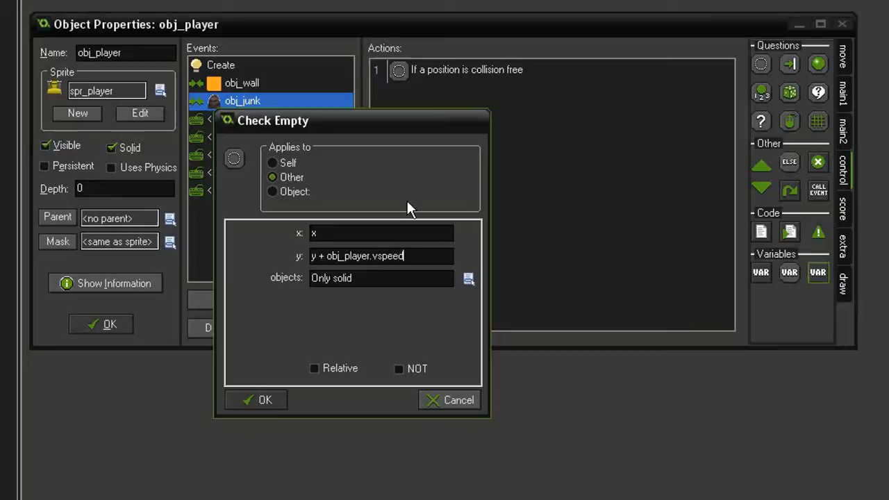
{"action": "mouse_move", "coordinate": [403, 192]}
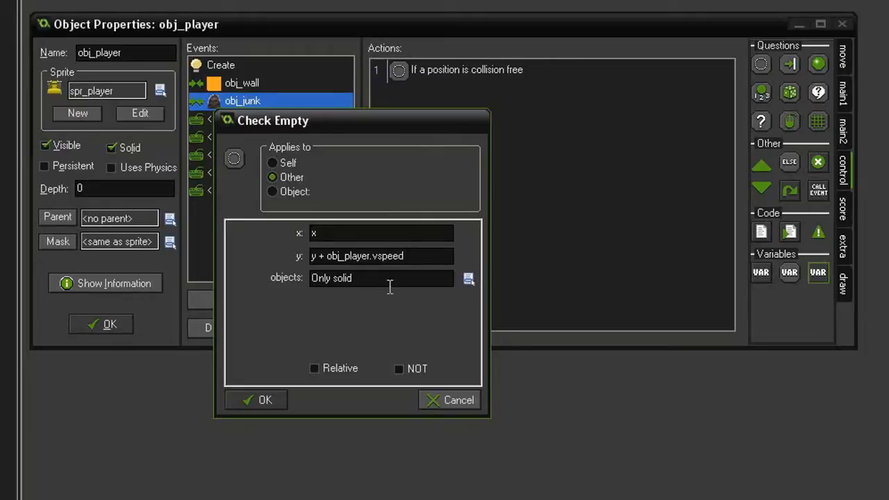
{"action": "mouse_move", "coordinate": [386, 297]}
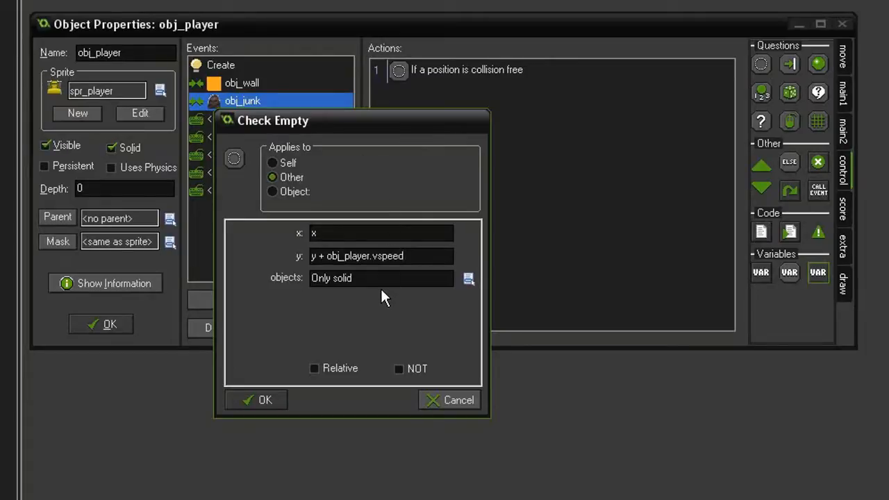
{"action": "left_click", "coordinate": [319, 256]}
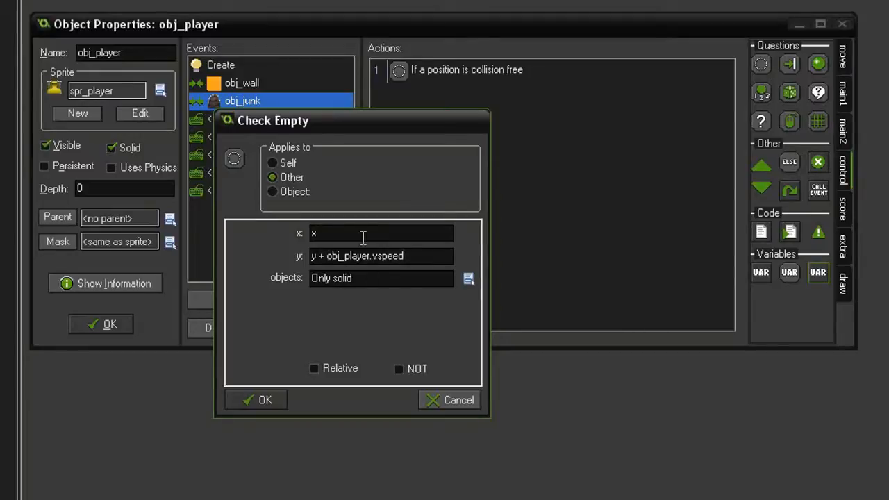
{"action": "mouse_move", "coordinate": [368, 205]}
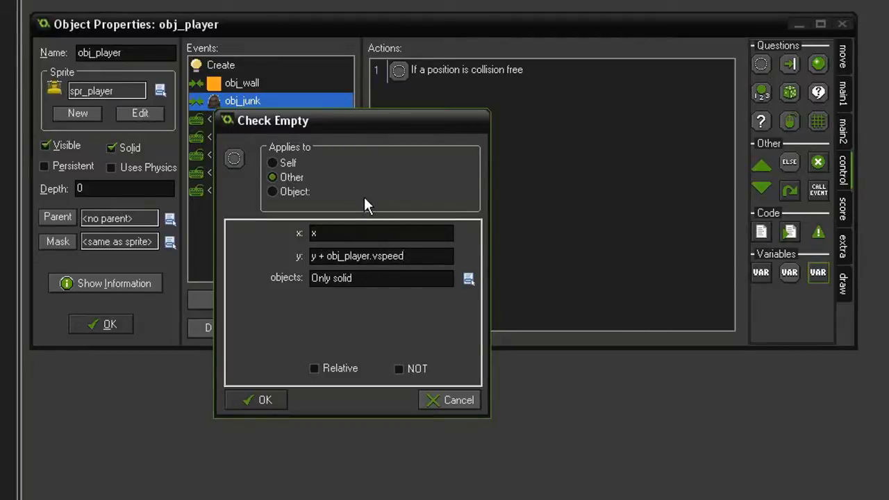
{"action": "mouse_move", "coordinate": [273, 269]}
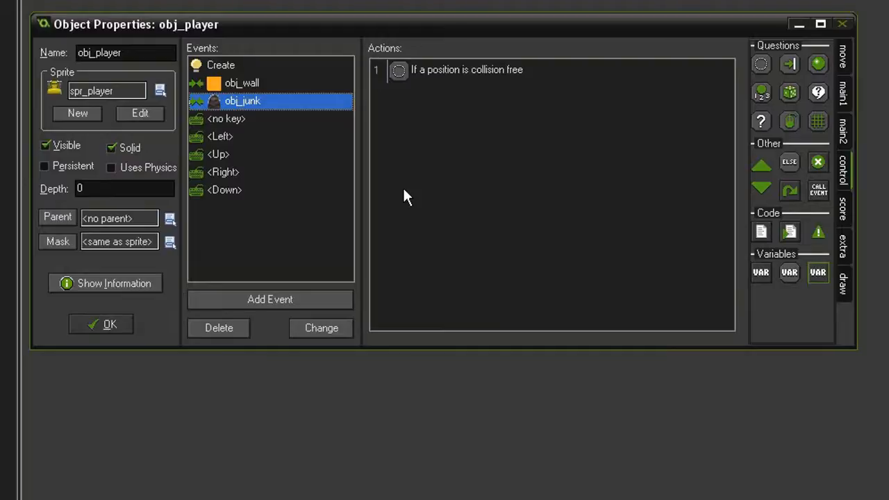
{"action": "mouse_move", "coordinate": [761, 275]}
{"action": "type", "text": "y"}
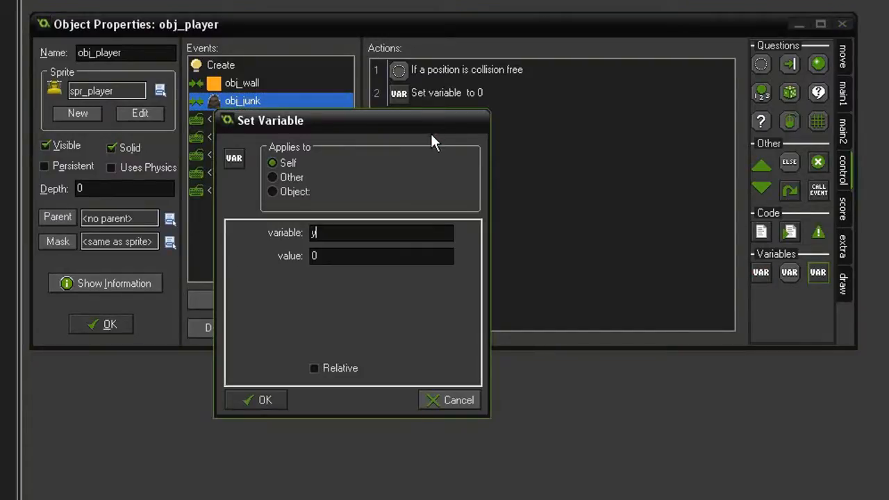
Step: Add a Set Variable action setting y relative by obj_player.vspeed
{"action": "type", "text": "obj_player"}
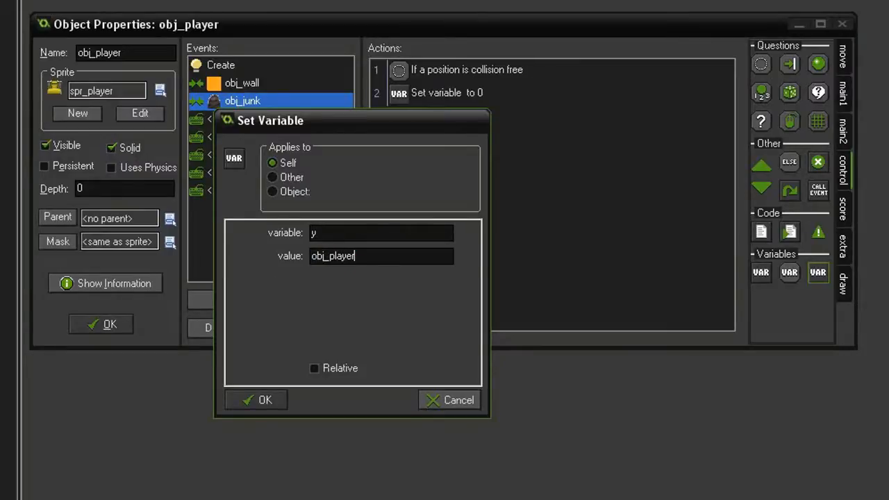
{"action": "type", "text": ".v"}
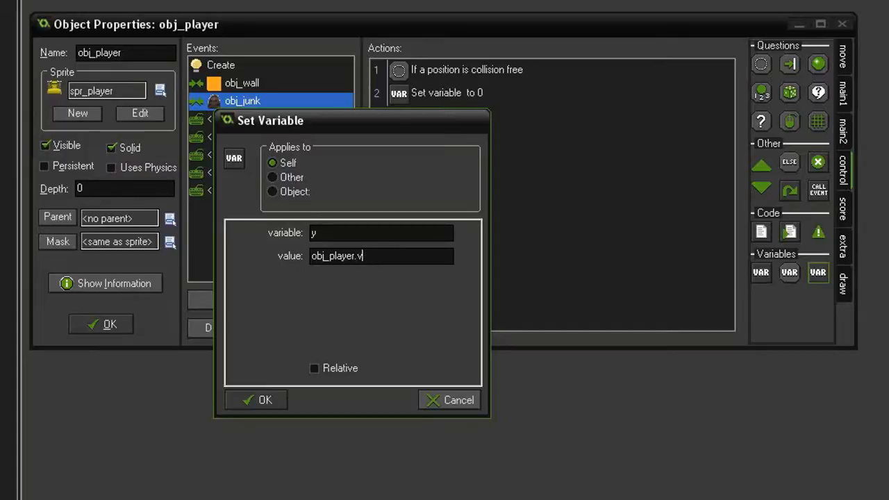
{"action": "type", "text": "speed"}
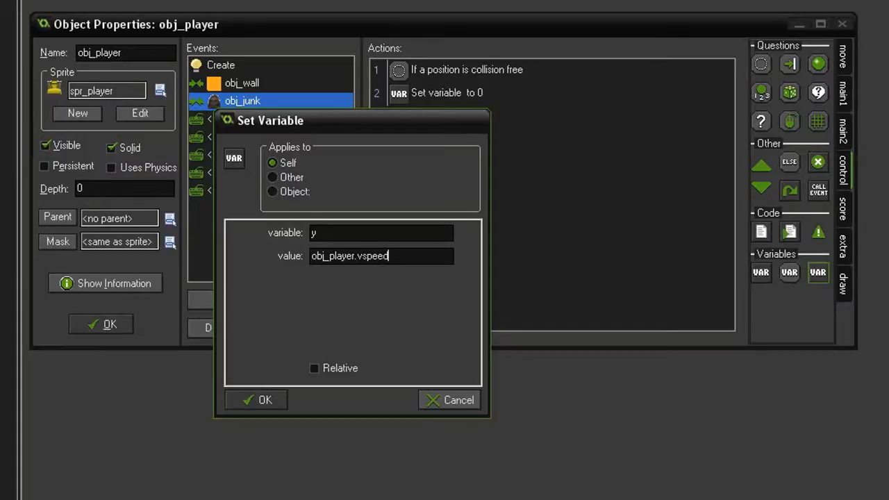
{"action": "left_click", "coordinate": [314, 368]}
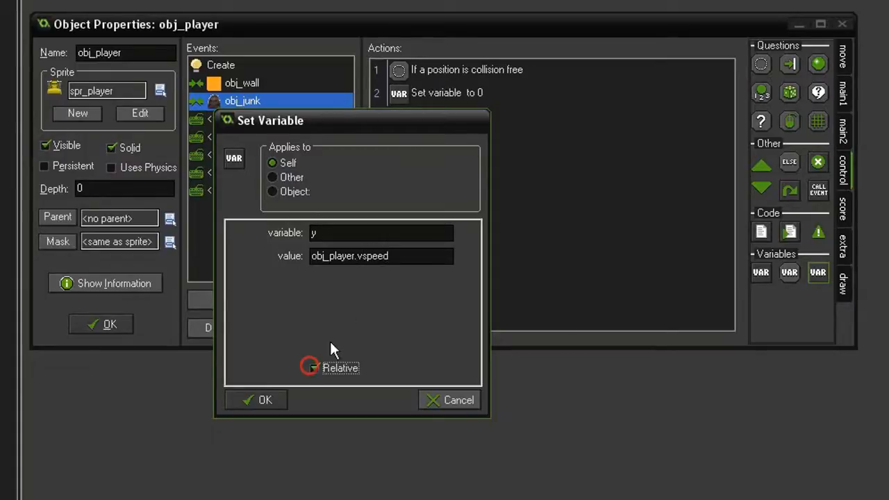
{"action": "left_click", "coordinate": [314, 369]}
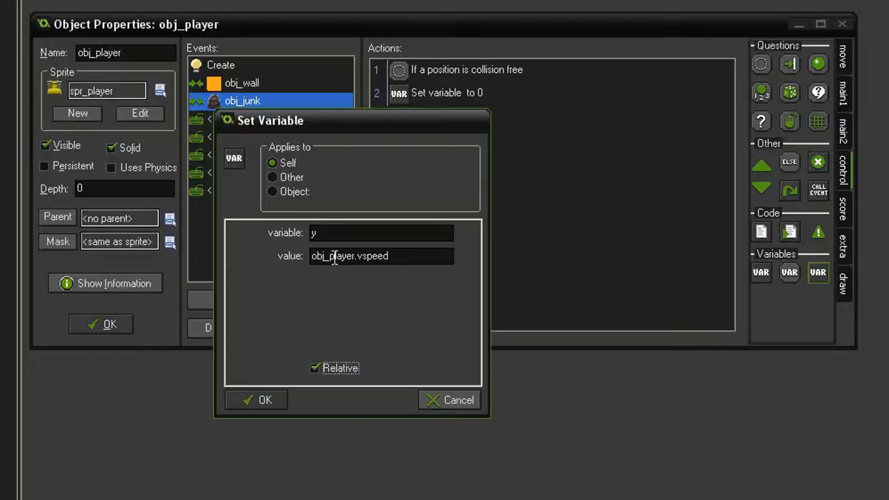
{"action": "mouse_move", "coordinate": [406, 281]}
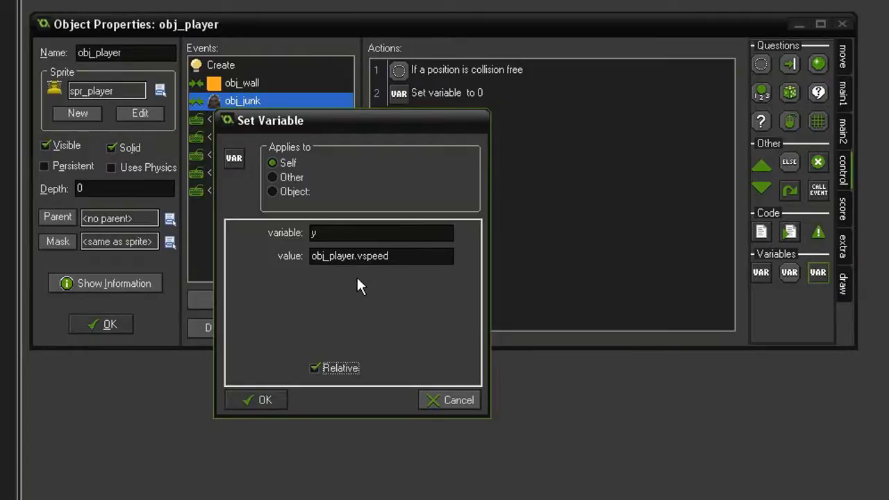
{"action": "left_click", "coordinate": [255, 400]}
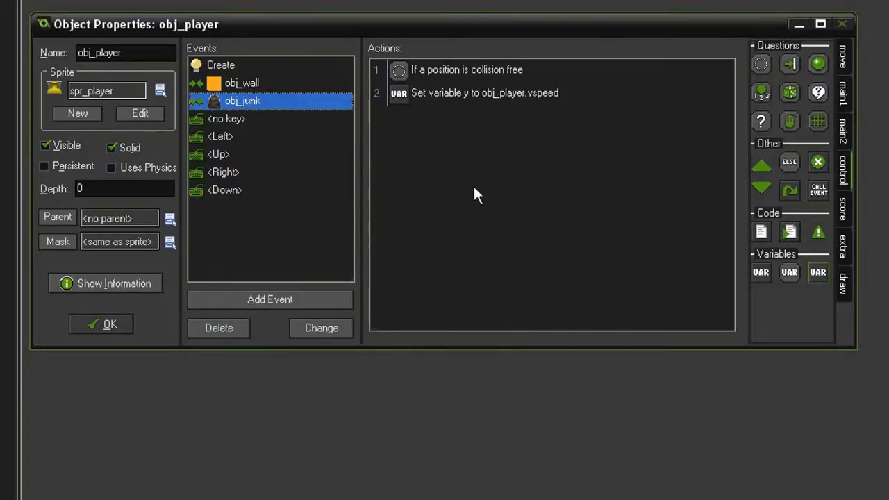
{"action": "mouse_move", "coordinate": [470, 184]}
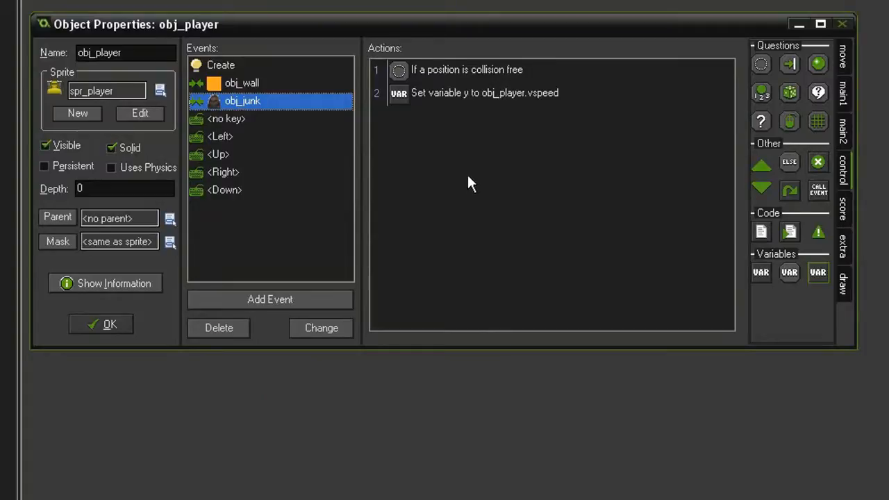
{"action": "mouse_move", "coordinate": [508, 83]}
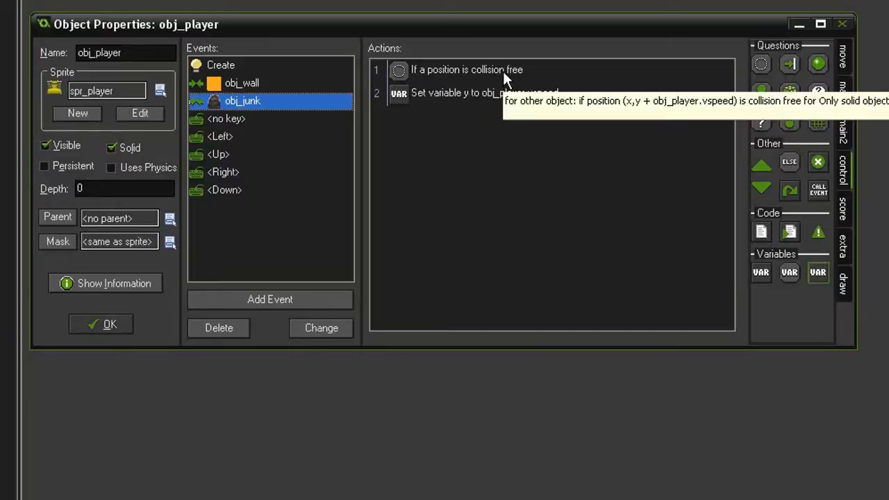
{"action": "mouse_move", "coordinate": [475, 146]}
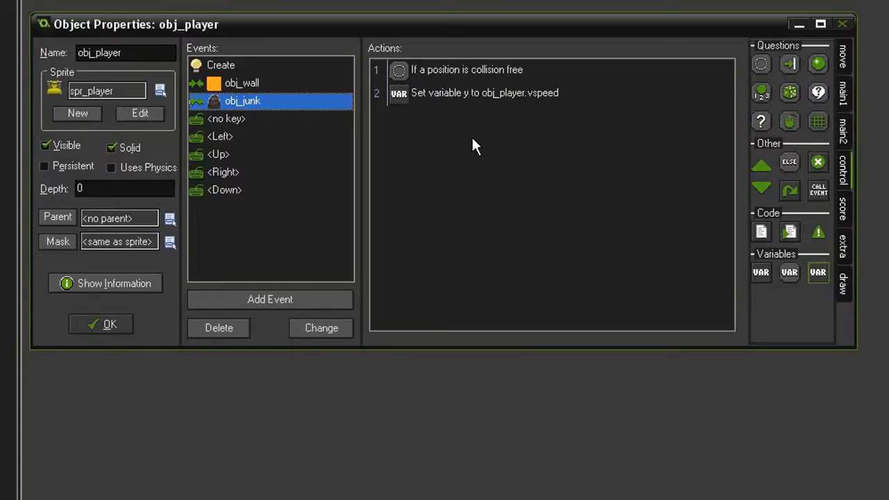
{"action": "mouse_move", "coordinate": [473, 146]}
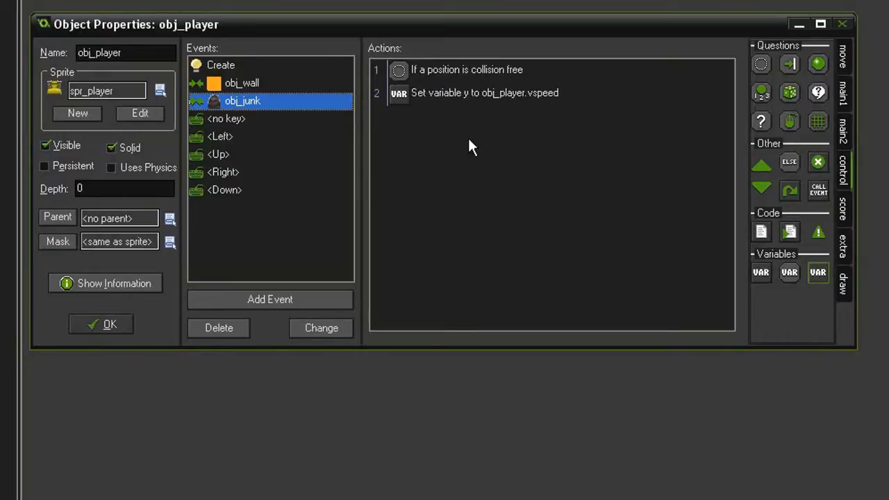
{"action": "mouse_move", "coordinate": [416, 69]}
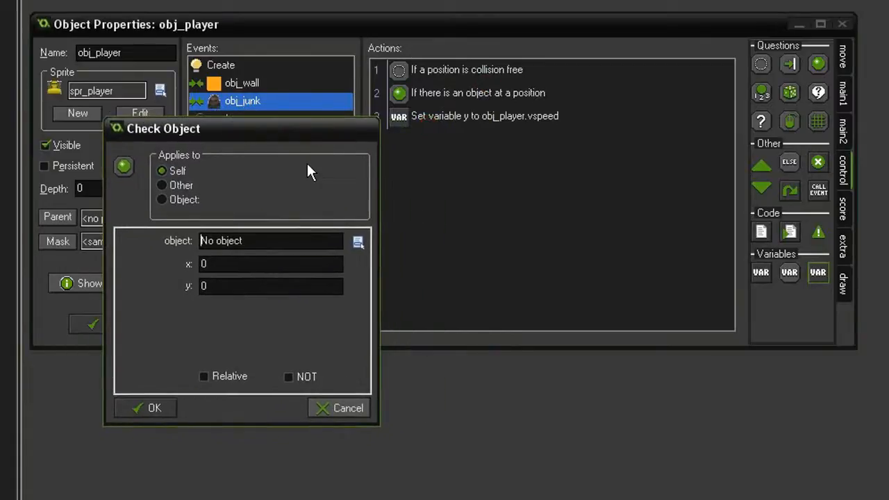
{"action": "mouse_move", "coordinate": [161, 186]}
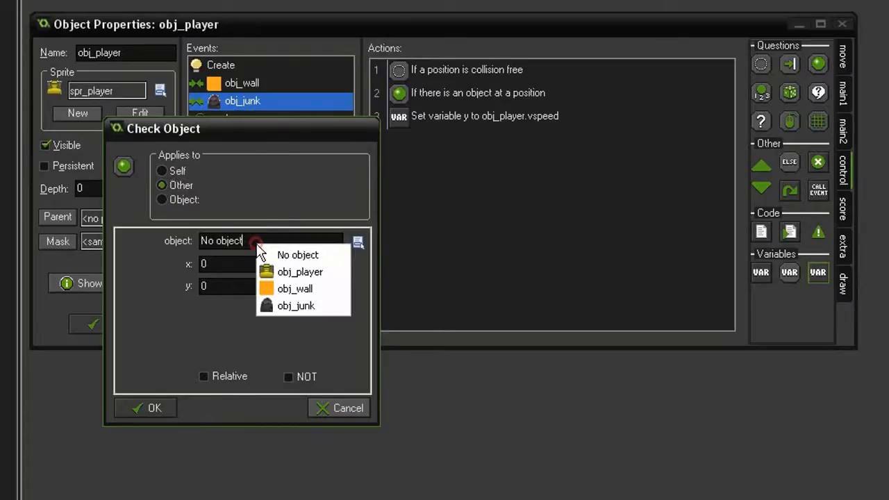
Step: Add a negated Check Object action for obj_junk at x, y + obj_player.vspeed
{"action": "left_click", "coordinate": [298, 306]}
{"action": "type", "text": "y +"}
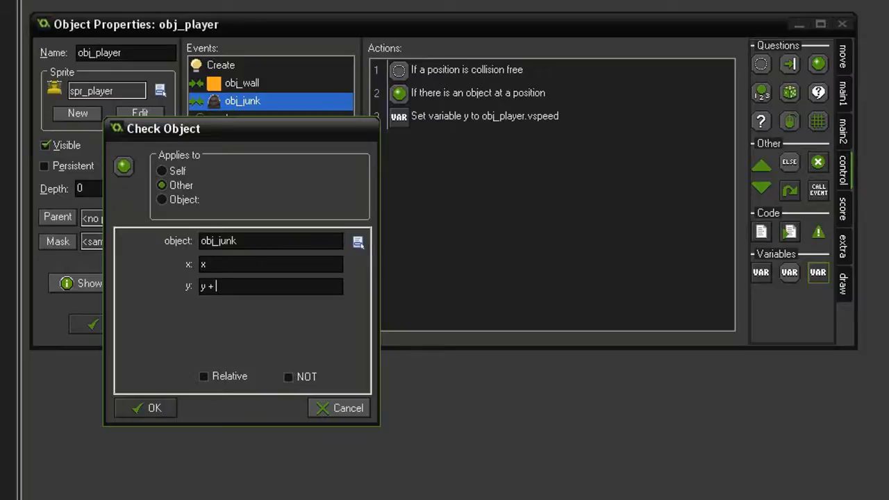
{"action": "type", "text": "obj_player"}
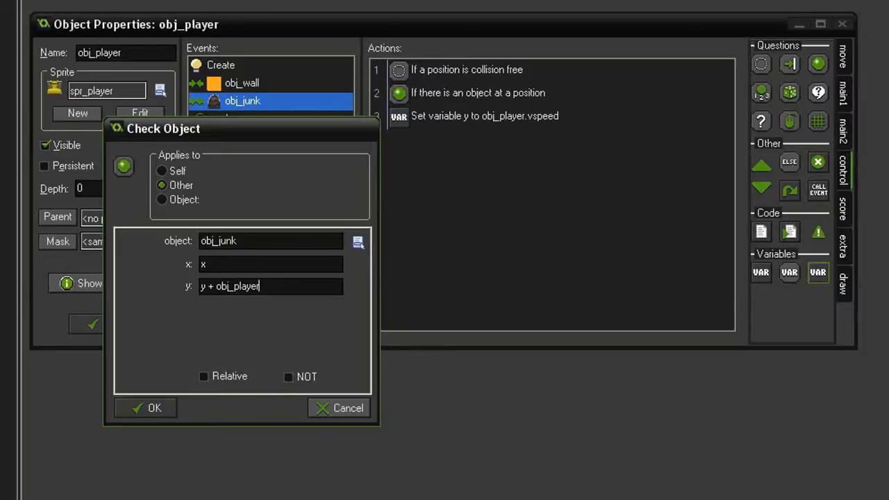
{"action": "type", "text": "pse"}
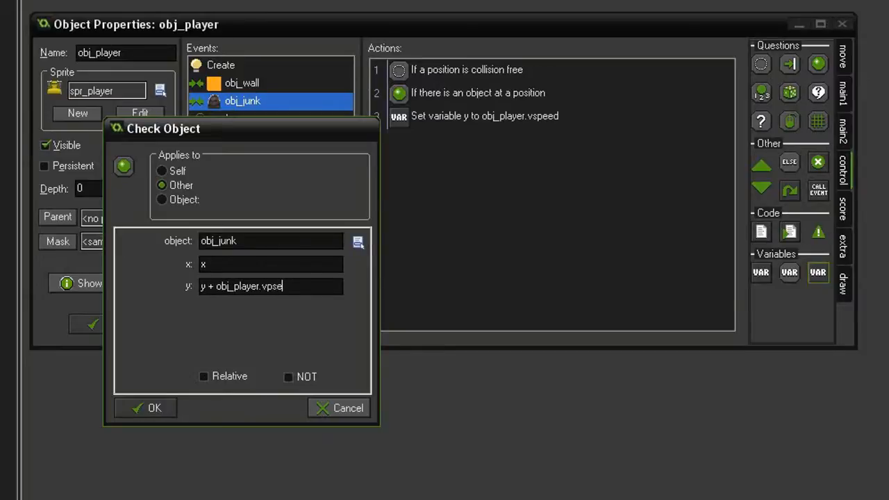
{"action": "type", "text": "ed"}
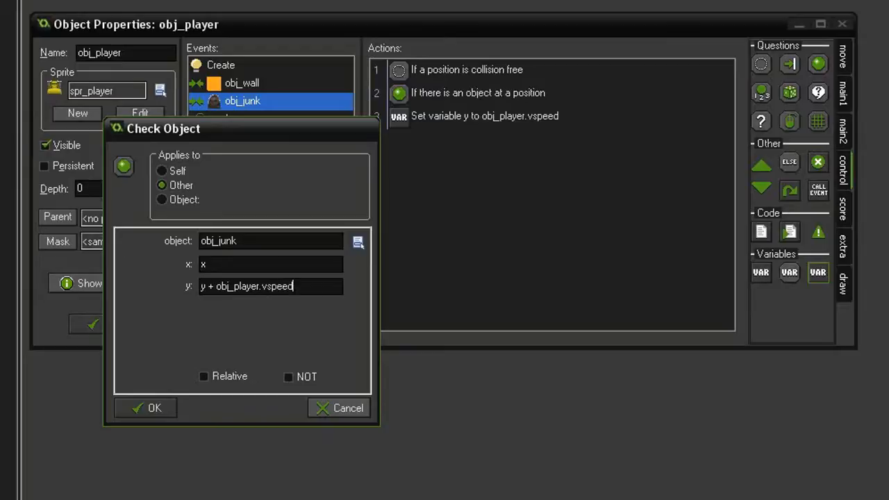
{"action": "mouse_move", "coordinate": [299, 368]}
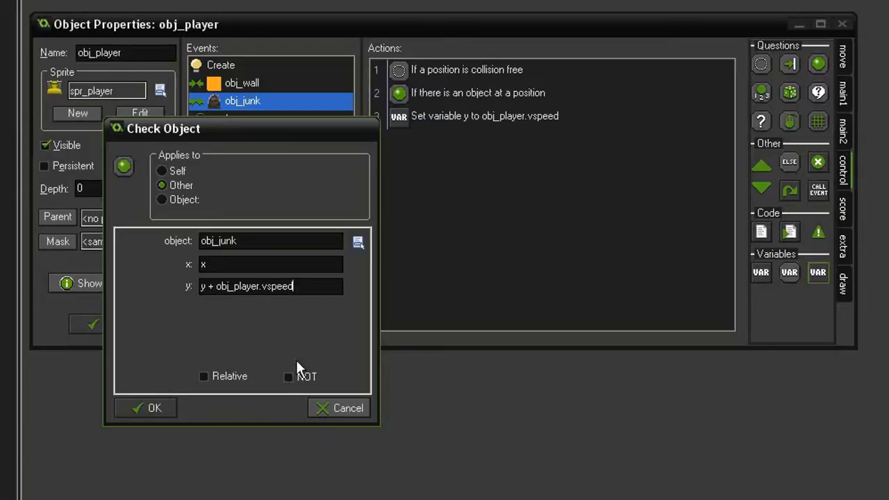
{"action": "left_click", "coordinate": [289, 376]}
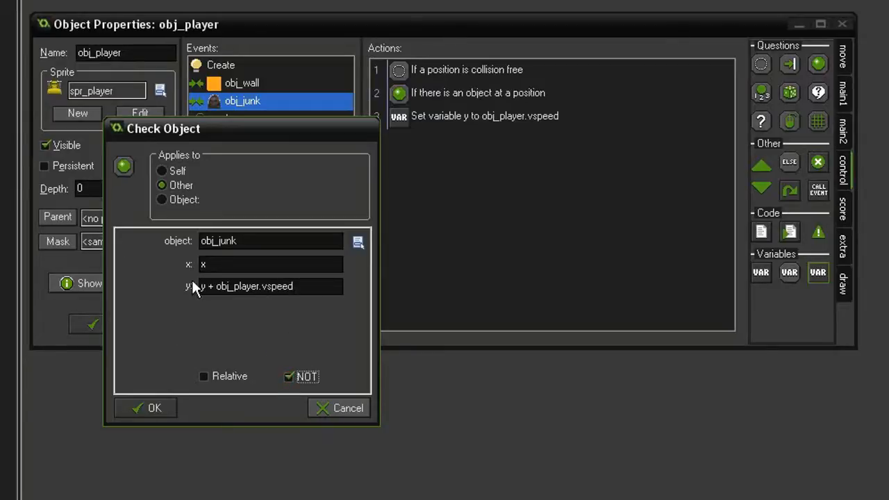
{"action": "mouse_move", "coordinate": [243, 332]}
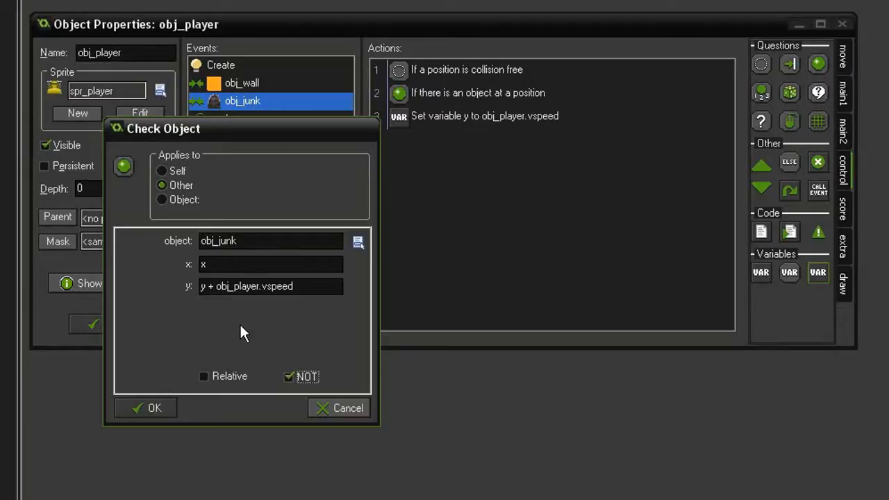
{"action": "mouse_move", "coordinate": [251, 310]}
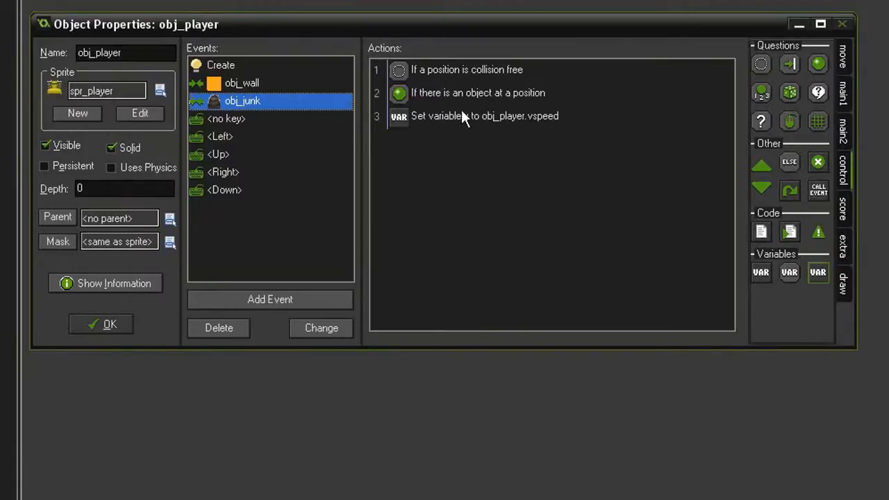
{"action": "mouse_move", "coordinate": [497, 164]}
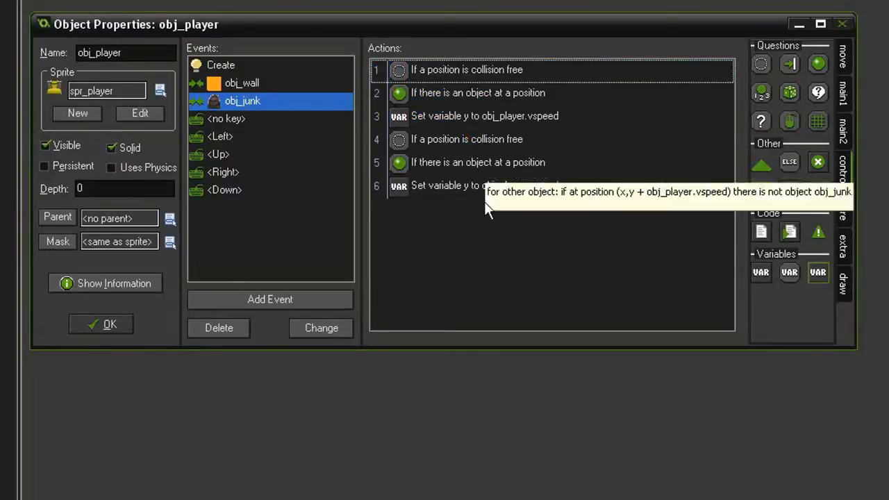
{"action": "mouse_move", "coordinate": [475, 150]}
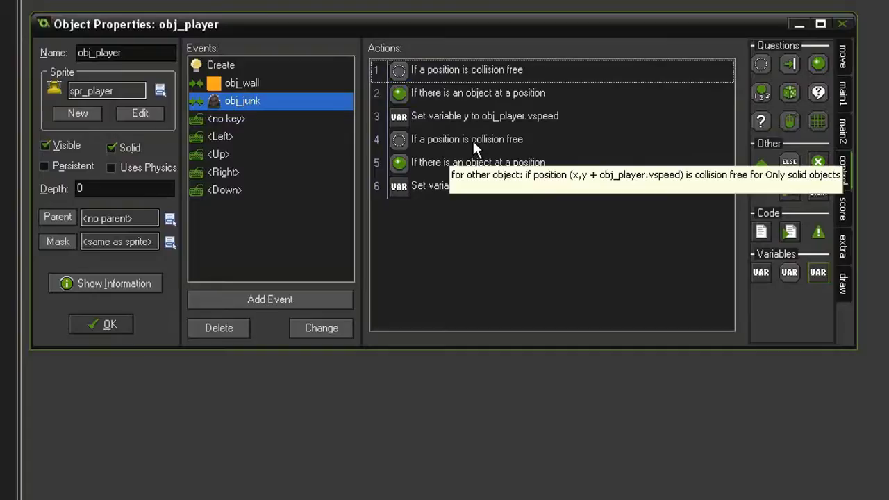
Step: Edit the copied Check Empty action to test x + obj_player.hspeed, y
{"action": "double_click", "coordinate": [467, 139]}
{"action": "type", "text": "x +"}
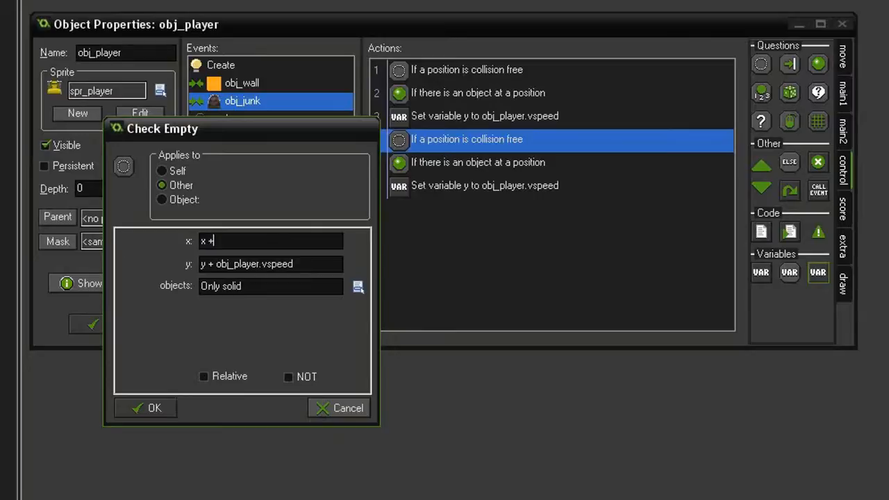
{"action": "type", "text": "obj_player."}
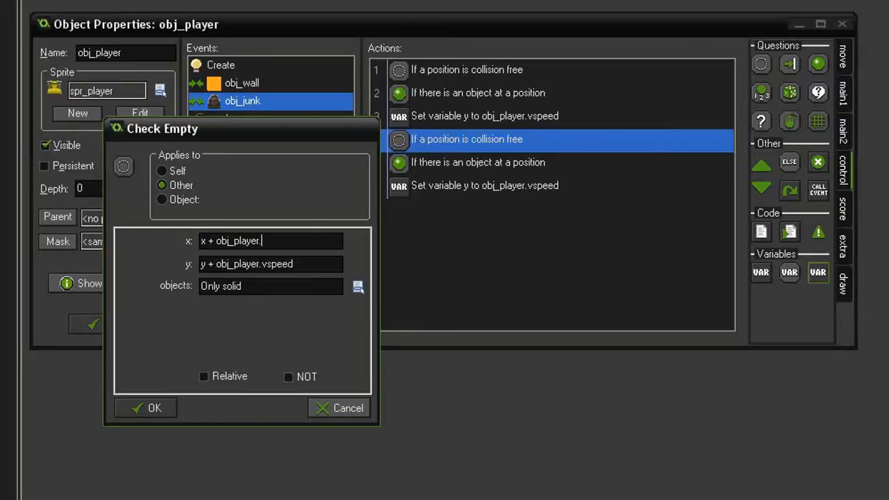
{"action": "type", "text": "hspeed"}
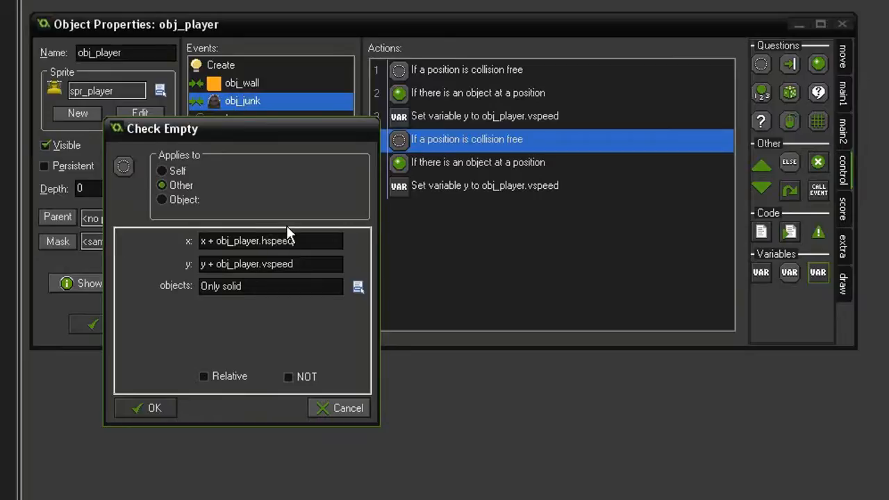
{"action": "mouse_move", "coordinate": [299, 261]}
{"action": "type", "text": "y"}
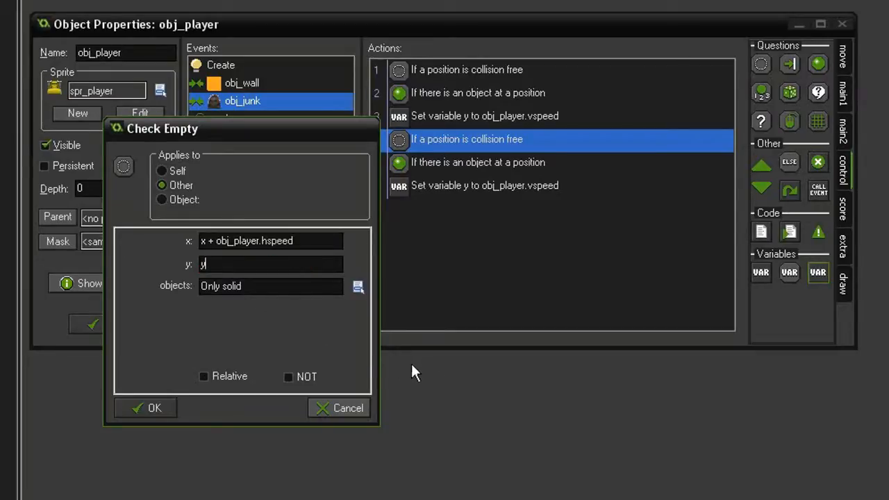
{"action": "left_click", "coordinate": [146, 408]}
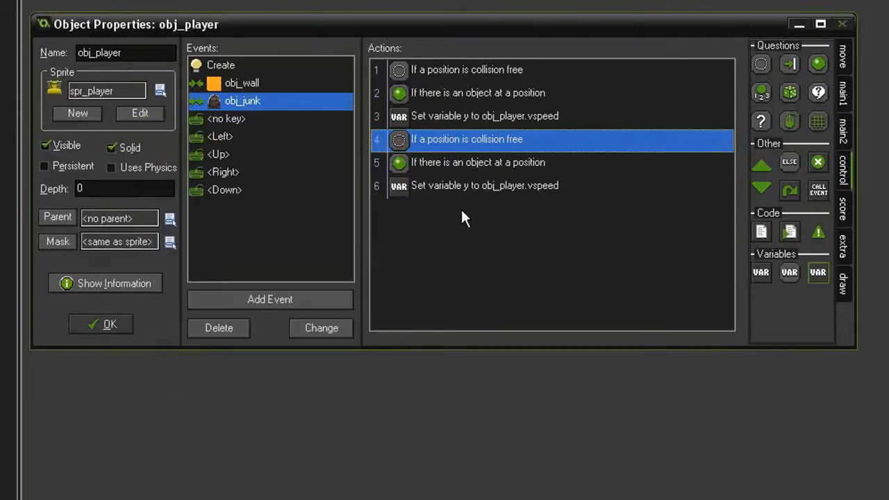
Step: Edit the copied Check Object action to test for no obj_junk at x + obj_player.hspeed, y
{"action": "double_click", "coordinate": [478, 161]}
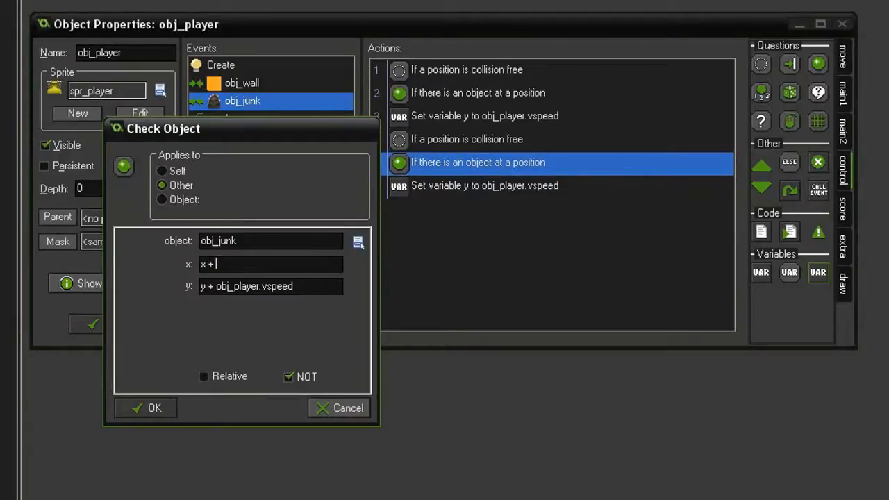
{"action": "type", "text": "obj_player.hspeed"}
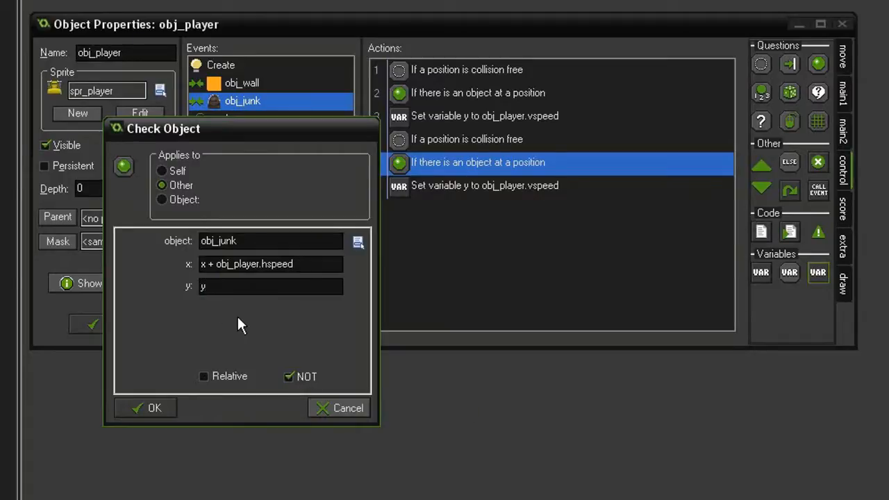
{"action": "left_click", "coordinate": [144, 409]}
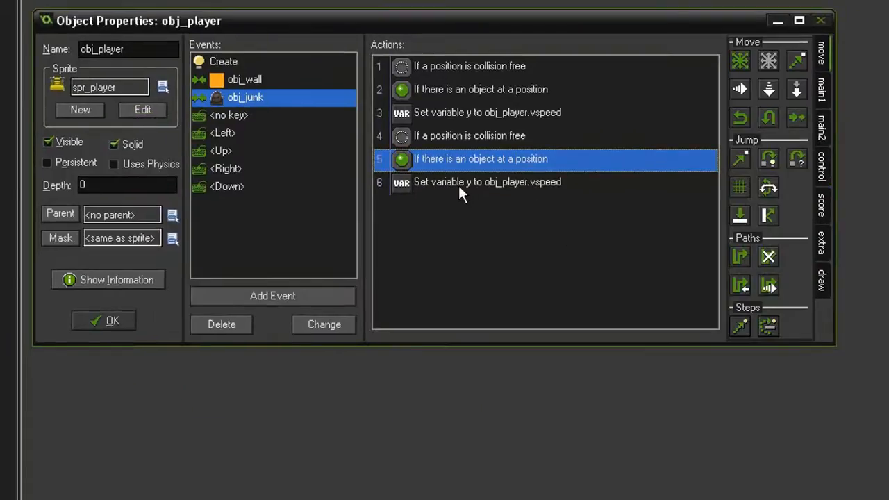
Step: Make the copied Set Variable shift Other's x by obj_player.hspeed, then close obj_player
{"action": "double_click", "coordinate": [488, 181]}
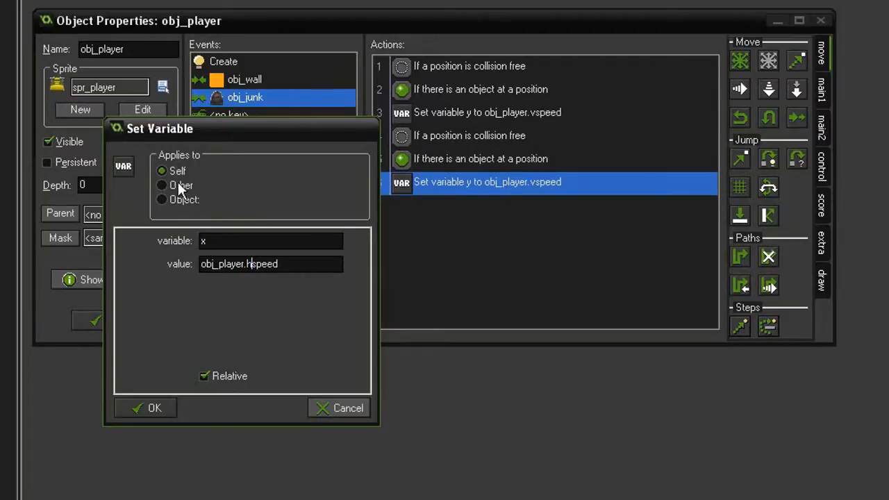
{"action": "left_click", "coordinate": [162, 186]}
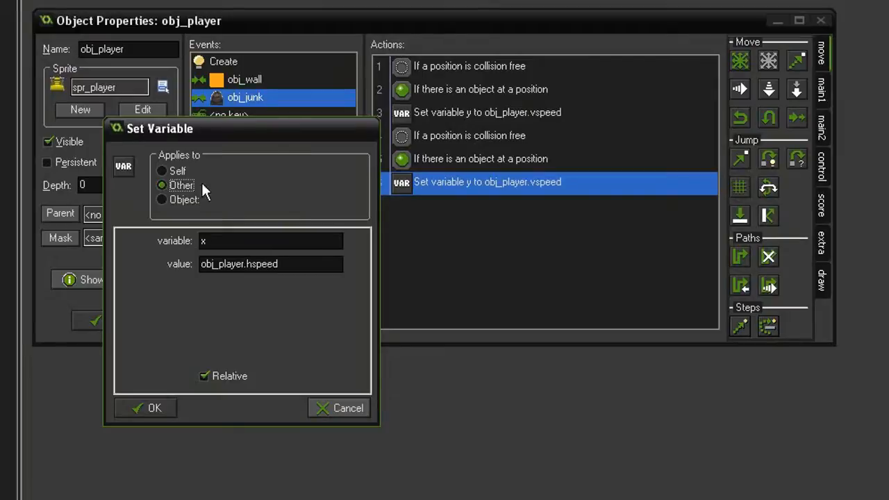
{"action": "left_click", "coordinate": [146, 408]}
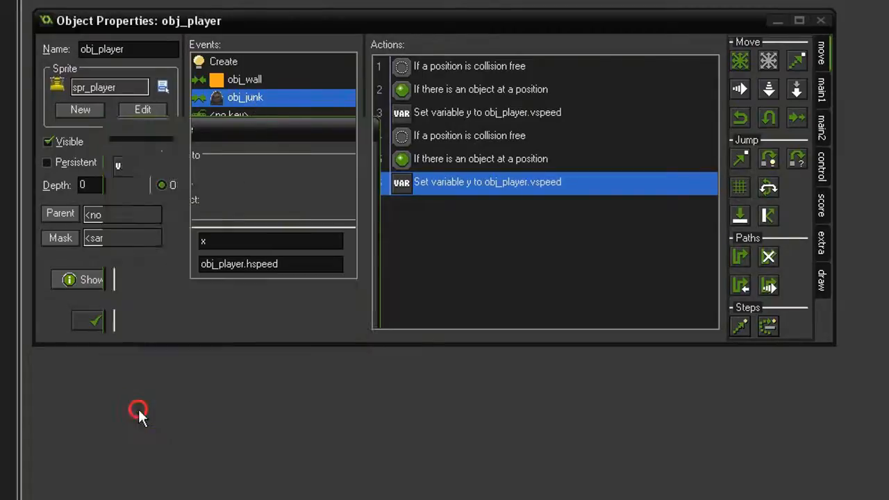
{"action": "double_click", "coordinate": [487, 111]}
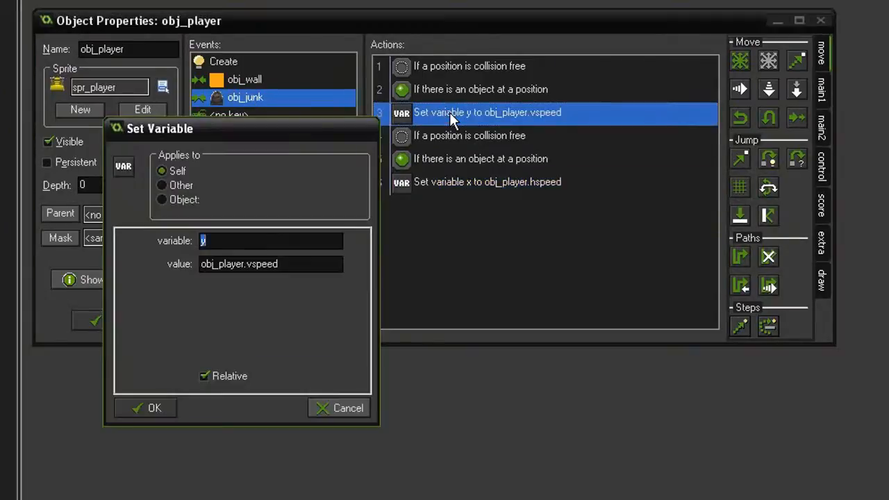
{"action": "left_click", "coordinate": [146, 409]}
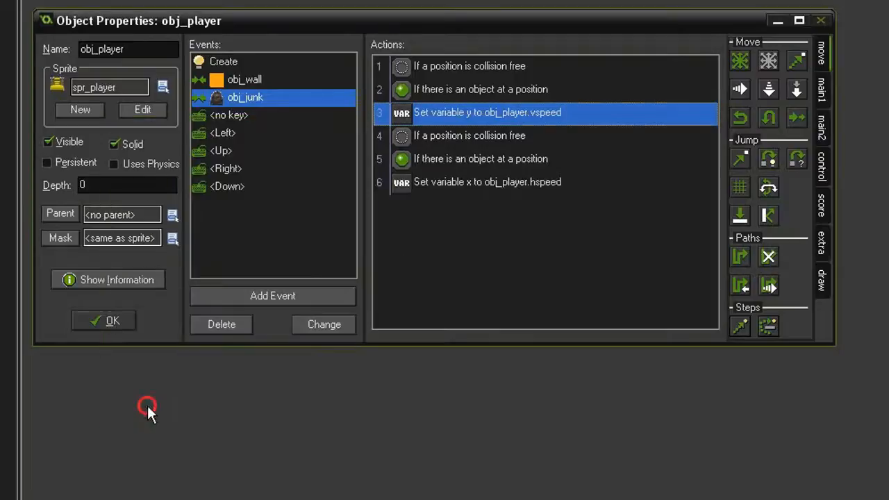
{"action": "left_click", "coordinate": [102, 319]}
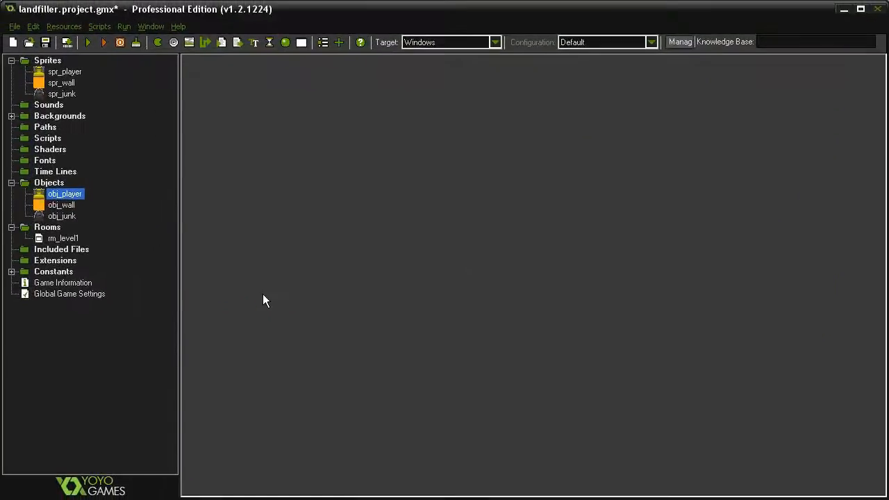
Step: Place obj_junk instances on the floor in rm_level1 and run the game to test pushing
{"action": "double_click", "coordinate": [64, 237]}
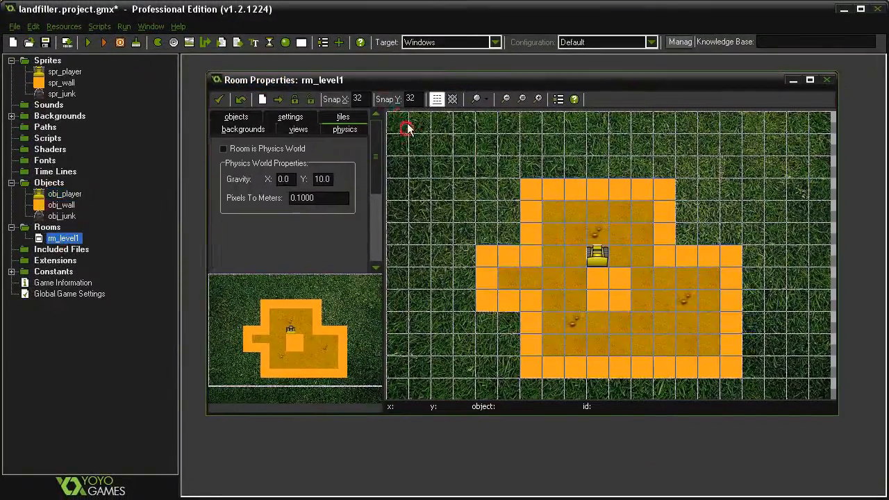
{"action": "left_click", "coordinate": [236, 117]}
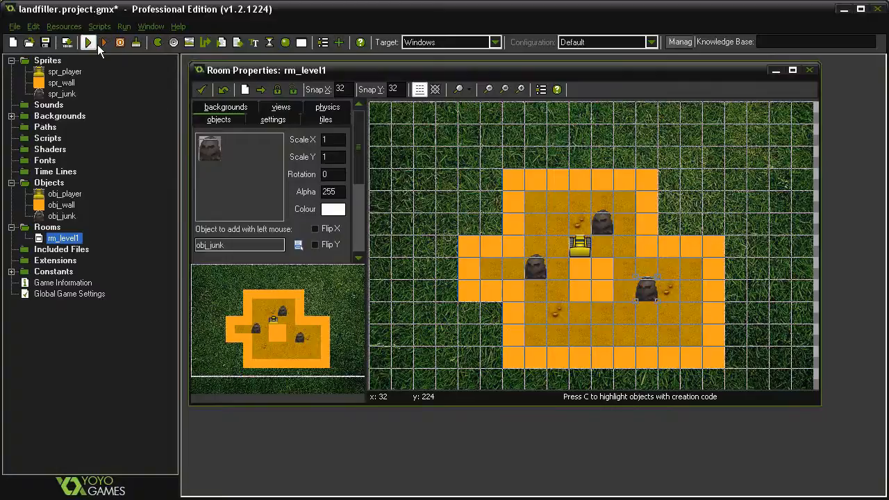
{"action": "left_click", "coordinate": [89, 41]}
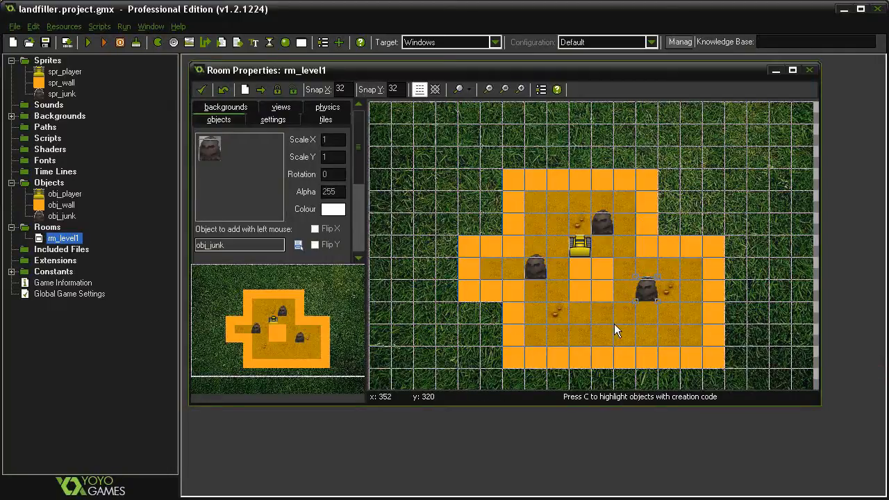
{"action": "mouse_move", "coordinate": [656, 350]}
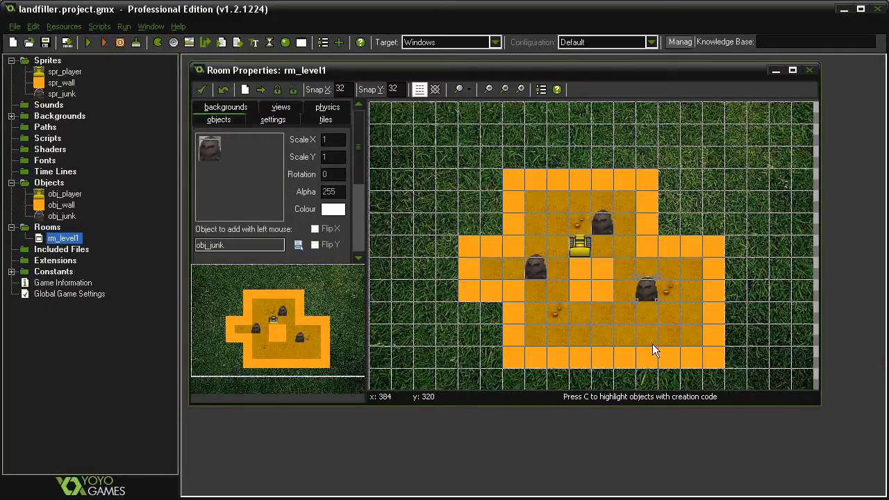